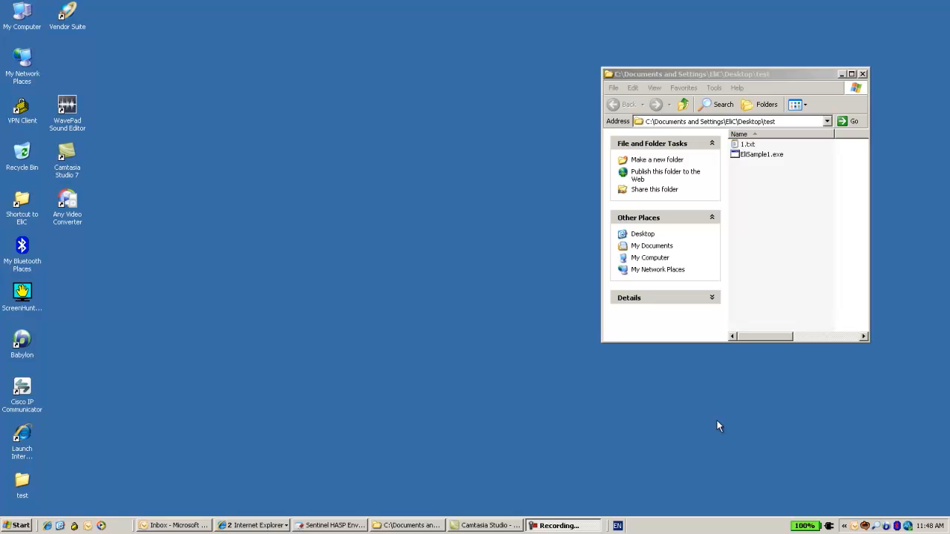
{"action": "mouse_move", "coordinate": [757, 156]}
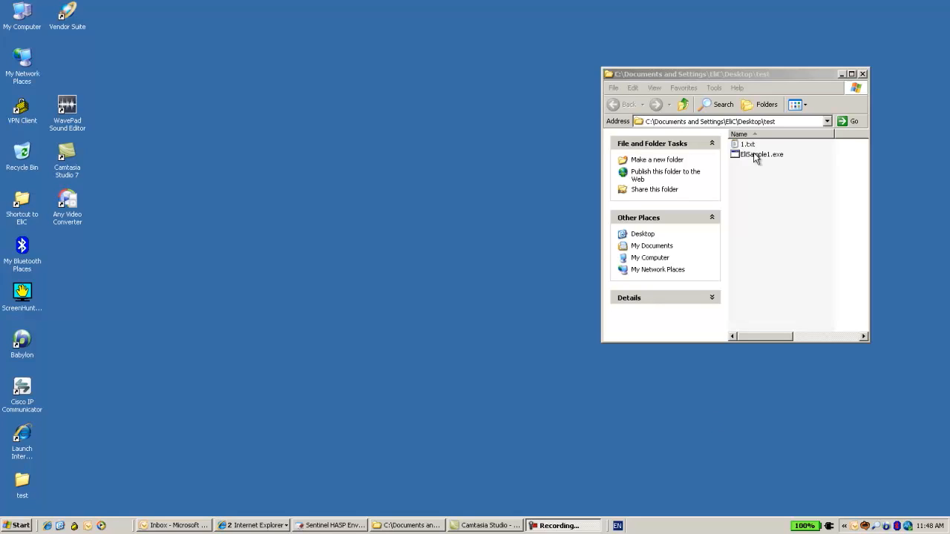
Run unprotected EliSample1 to check its file content, then add EliSample1.exe to the project
{"action": "double_click", "coordinate": [761, 153]}
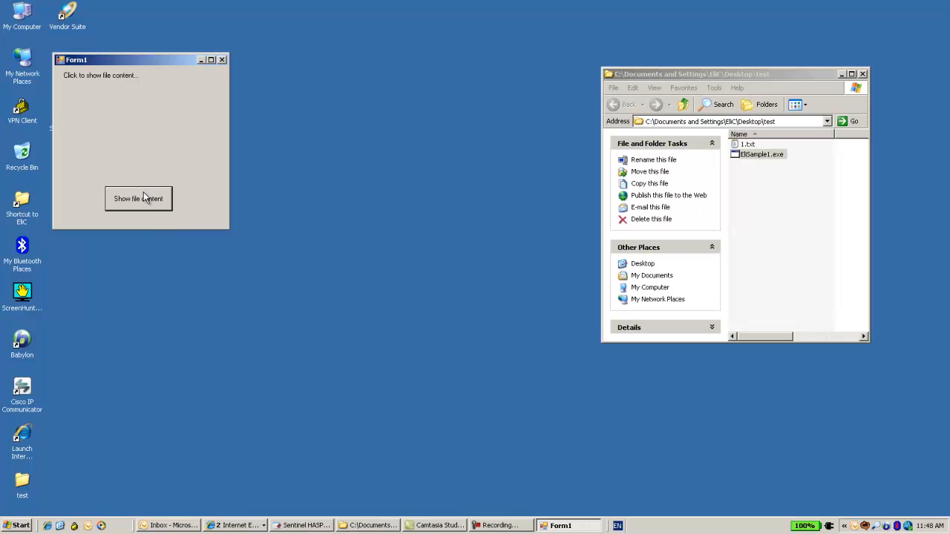
{"action": "left_click", "coordinate": [138, 198]}
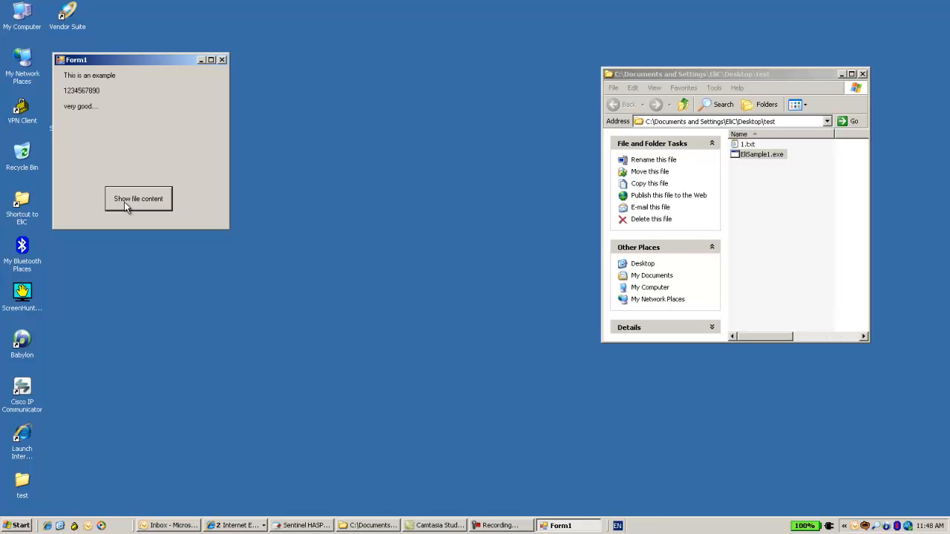
{"action": "mouse_move", "coordinate": [87, 98]}
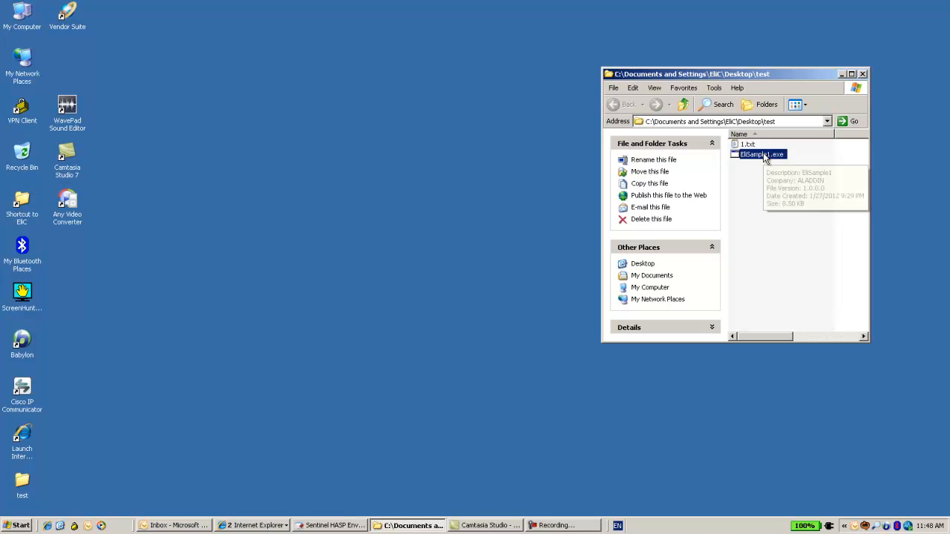
{"action": "mouse_move", "coordinate": [630, 526]}
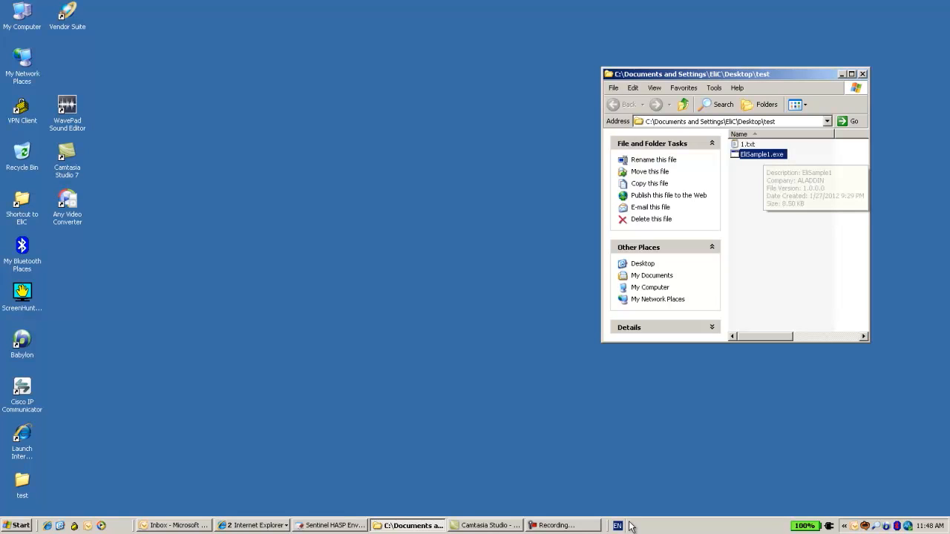
{"action": "mouse_move", "coordinate": [334, 525]}
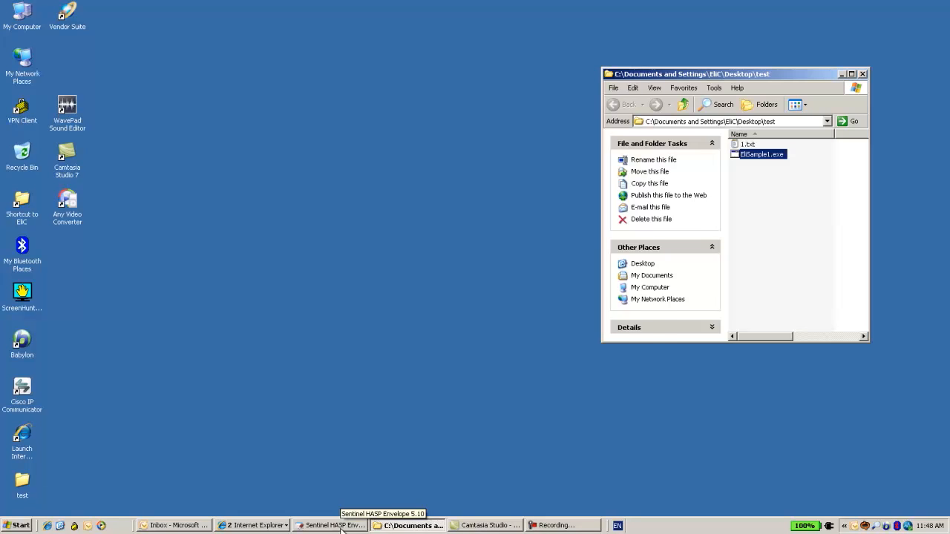
{"action": "left_click", "coordinate": [336, 526]}
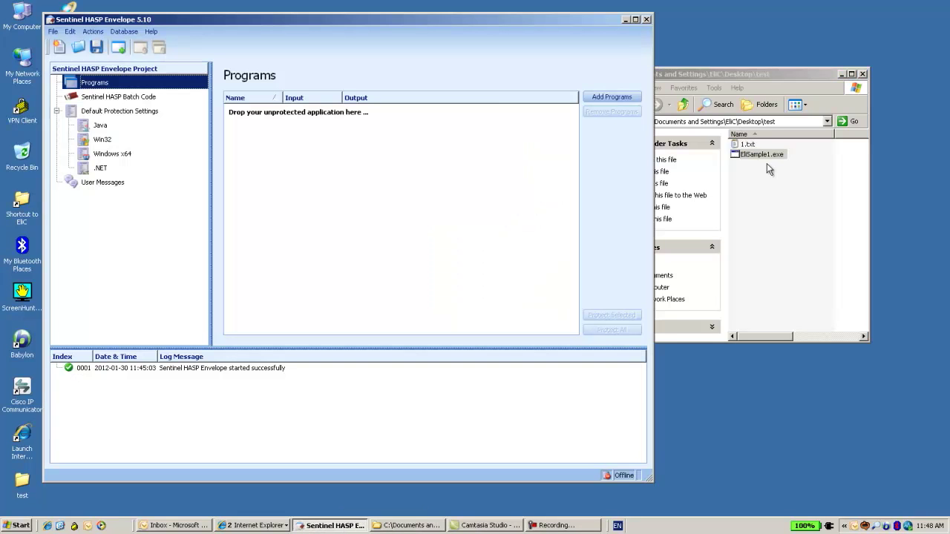
{"action": "left_click", "coordinate": [760, 154]}
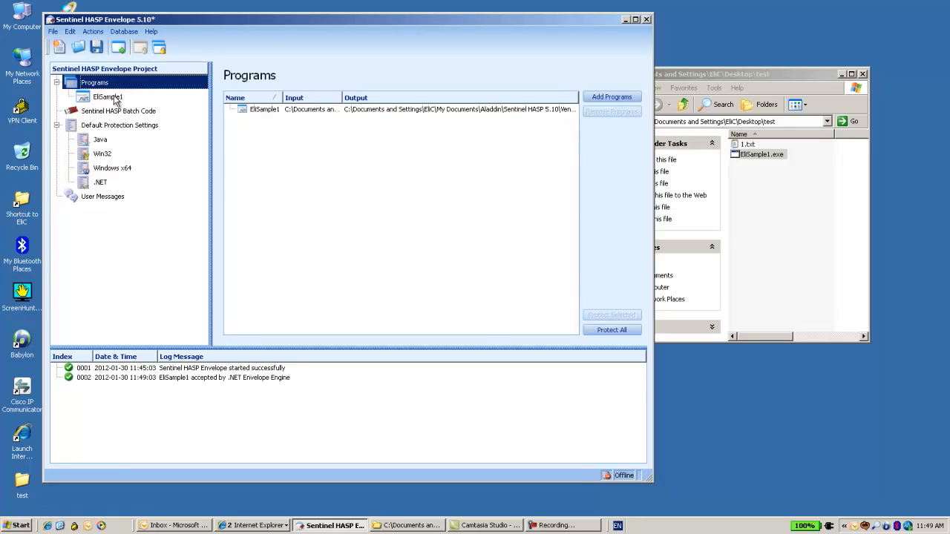
{"action": "left_click", "coordinate": [108, 97]}
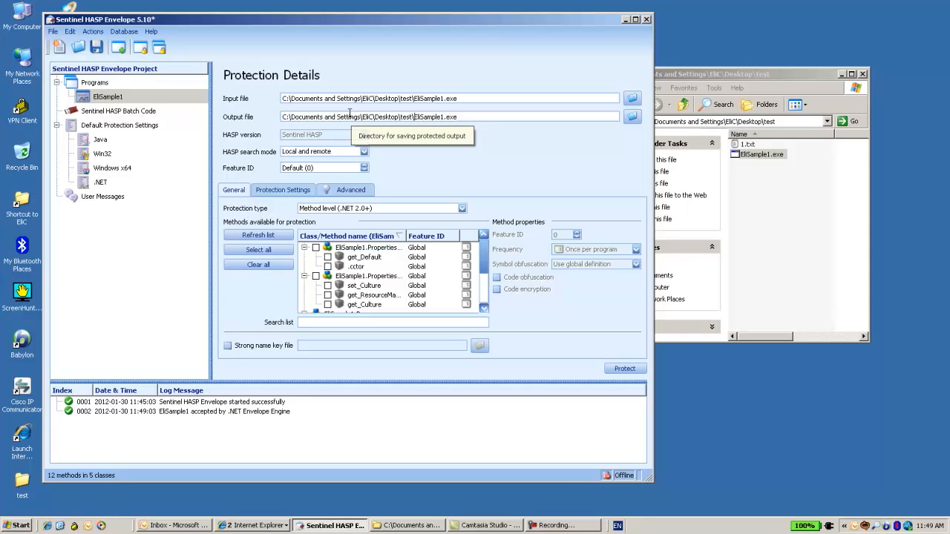
{"action": "mouse_move", "coordinate": [416, 122]}
{"action": "type", "text": "protected"}
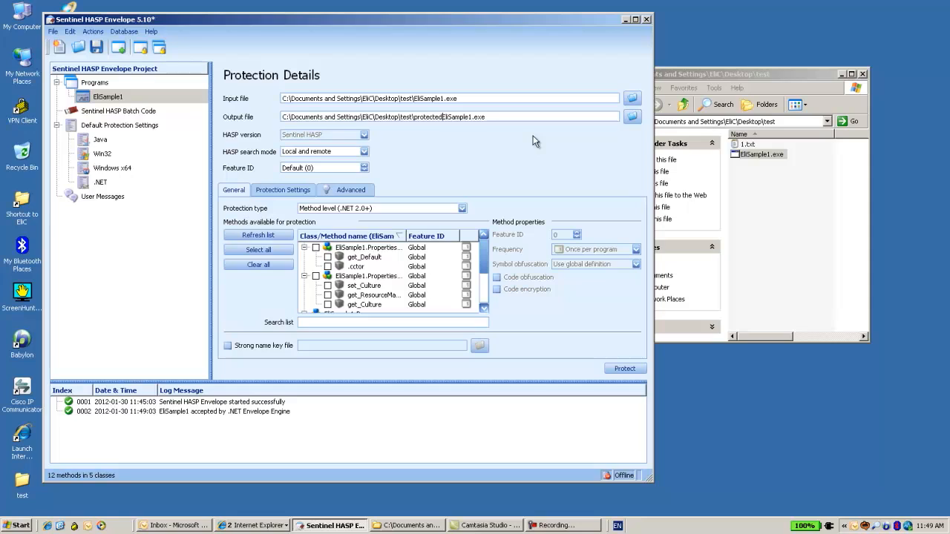
Change the output file path to protected_EliSample1.exe in the test folder
{"action": "type", "text": "_"}
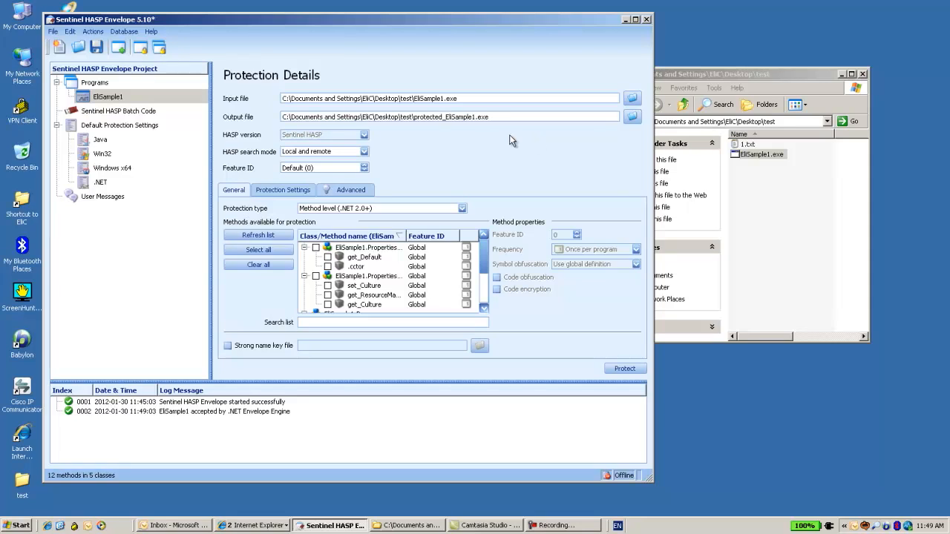
{"action": "mouse_move", "coordinate": [474, 129]}
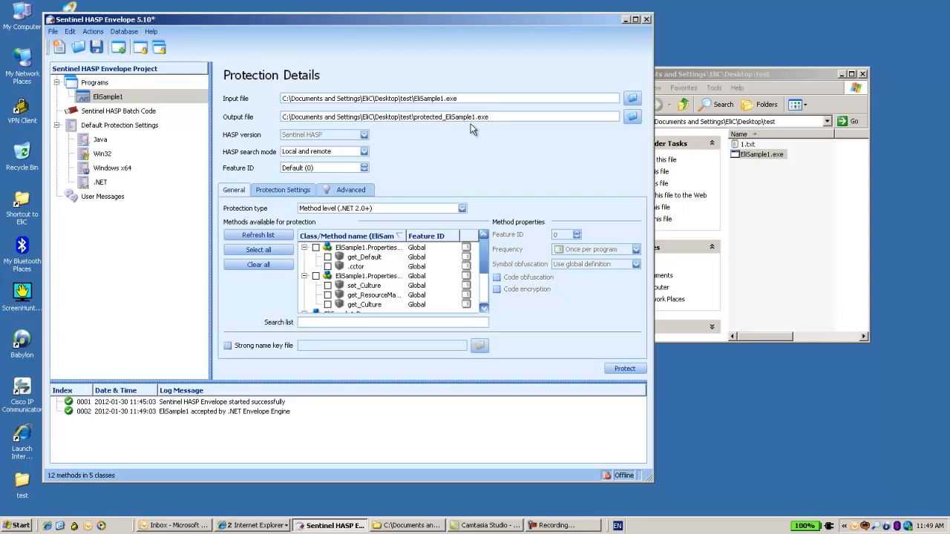
{"action": "mouse_move", "coordinate": [311, 178]}
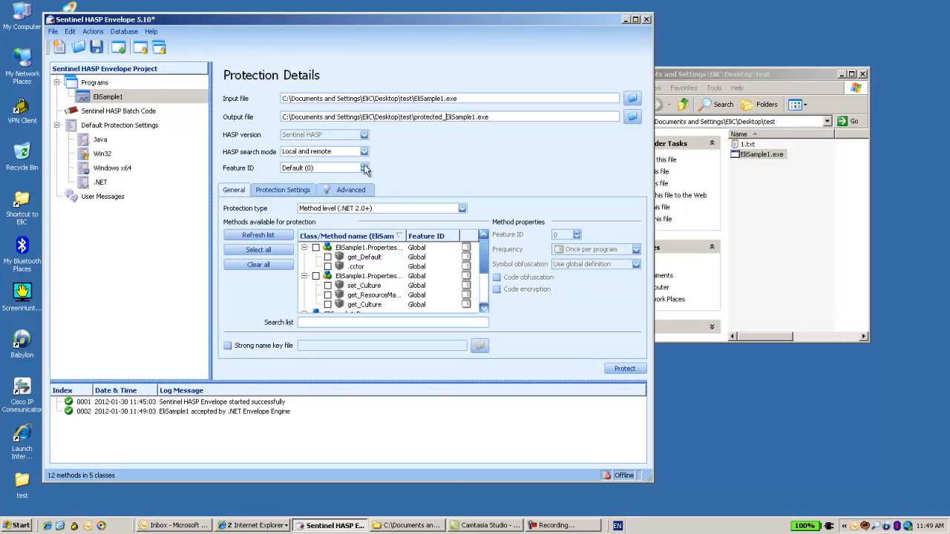
{"action": "mouse_move", "coordinate": [445, 397]}
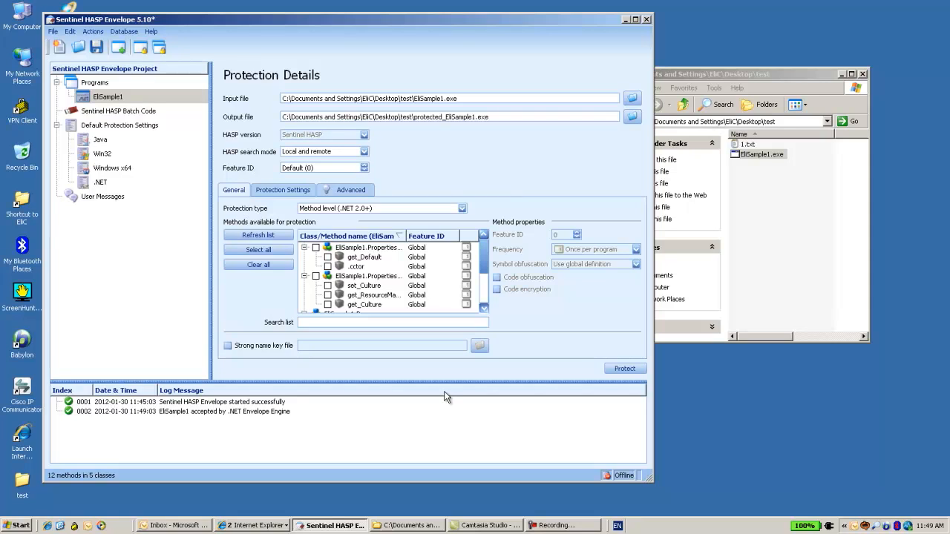
{"action": "mouse_move", "coordinate": [492, 187]}
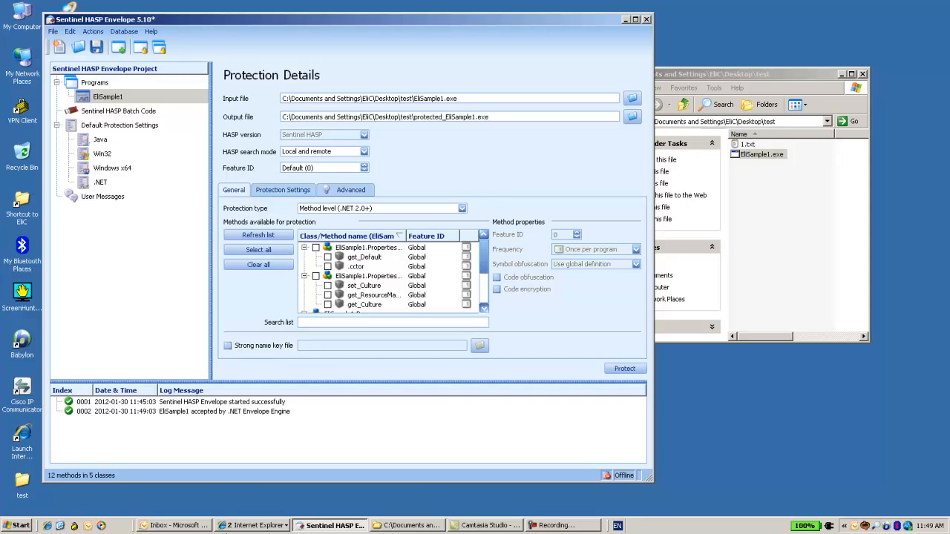
{"action": "left_click", "coordinate": [253, 525]}
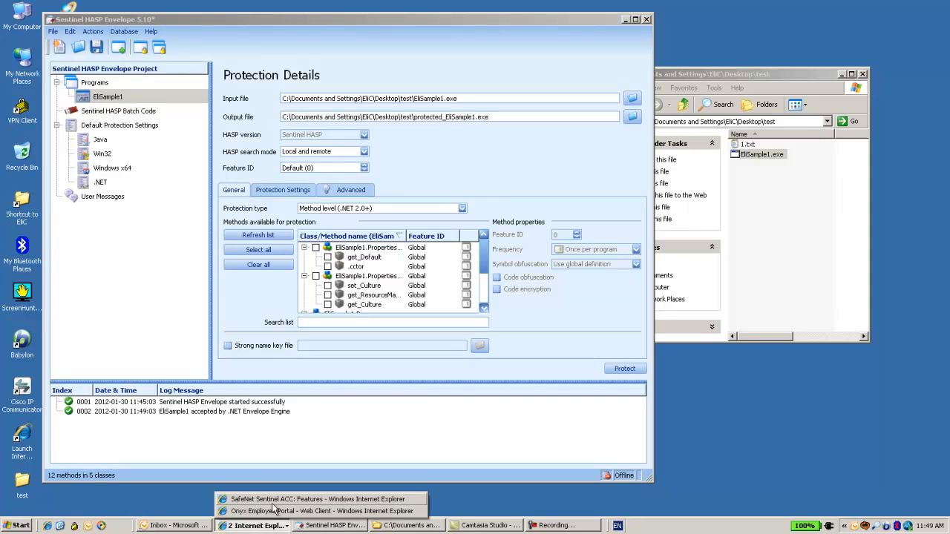
Review the key's four features in Admin Control Center, noting SafeNet Design Enterprise is feature 2
{"action": "left_click", "coordinate": [315, 498]}
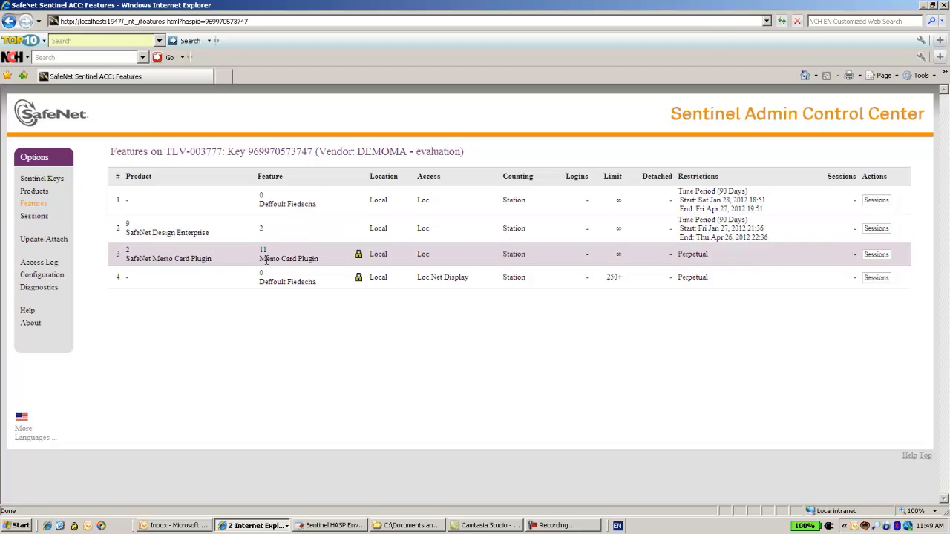
{"action": "mouse_move", "coordinate": [427, 479]}
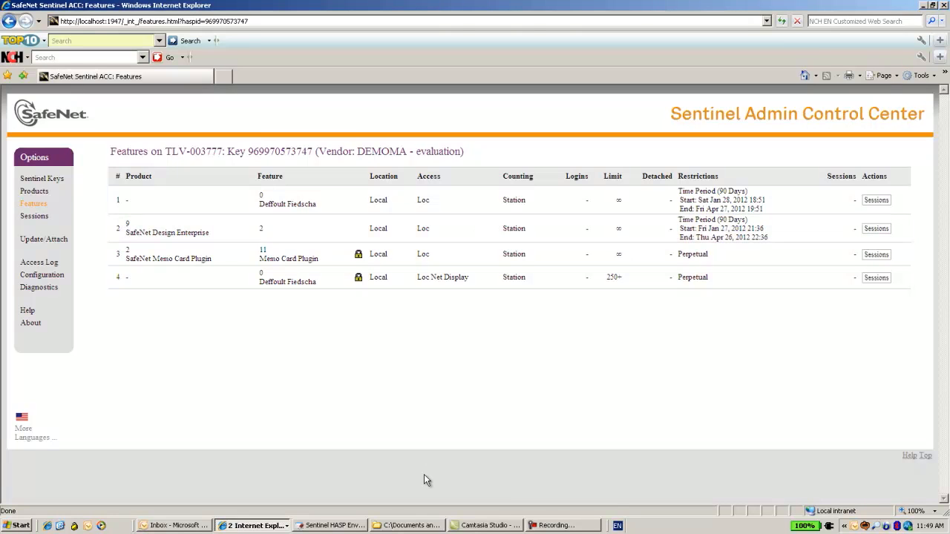
{"action": "left_click", "coordinate": [329, 525]}
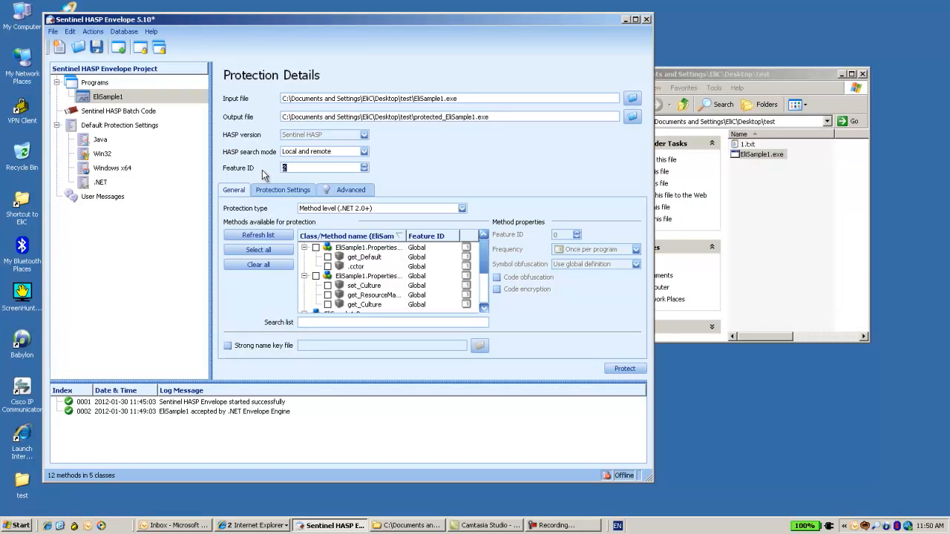
Enter 2 in EliSample1's Feature ID box, matching SafeNet Design Enterprise
{"action": "left_click", "coordinate": [320, 168]}
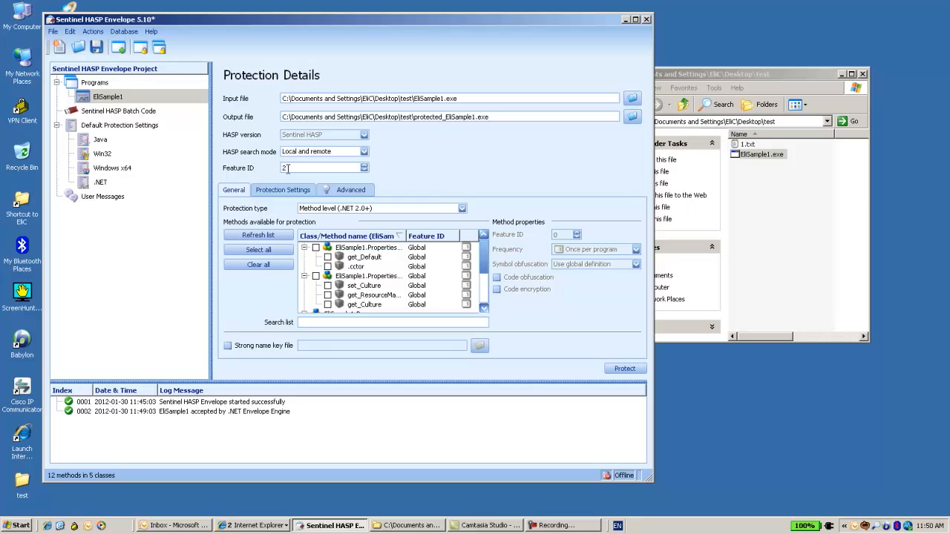
{"action": "mouse_move", "coordinate": [325, 167]}
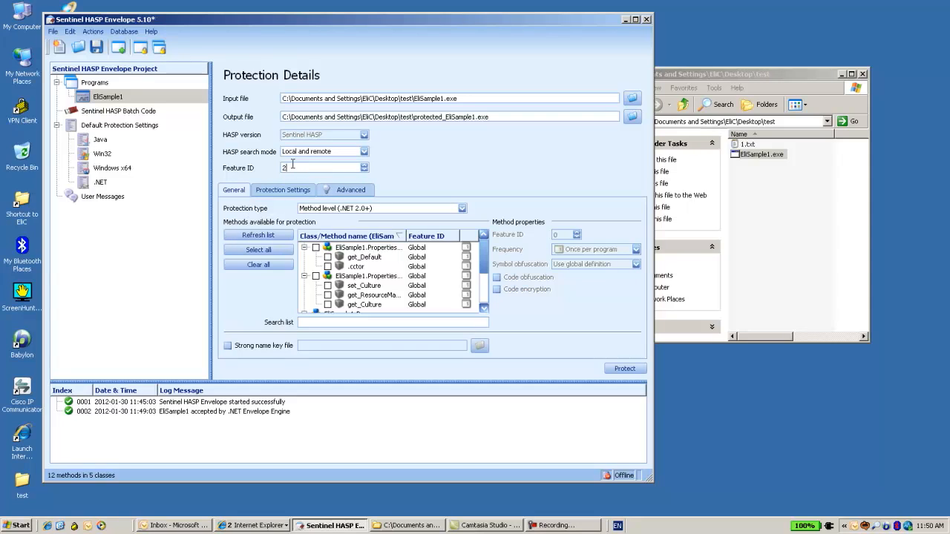
{"action": "mouse_move", "coordinate": [325, 167]}
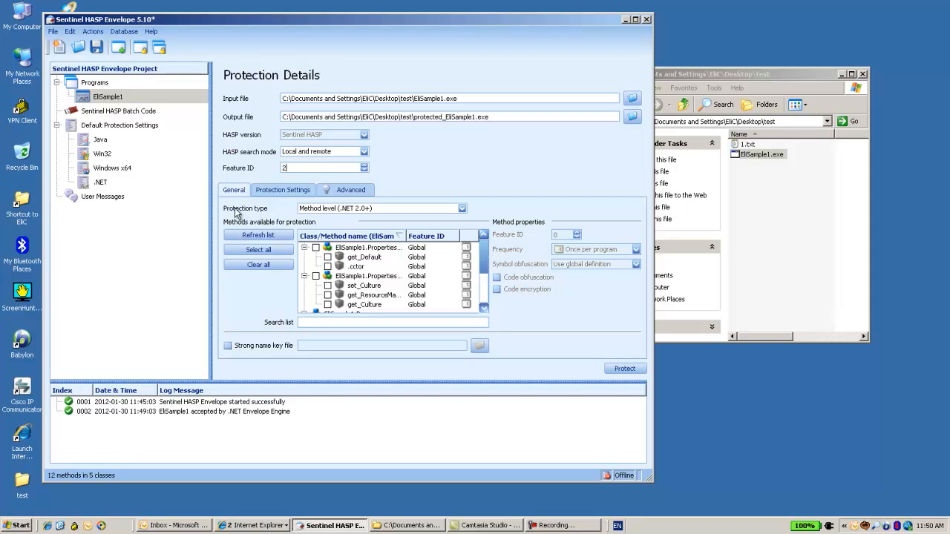
Scroll the methods list to confirm Main, button1_Click, InitializeComponent and Dispose are checked
{"action": "scroll", "scroll_direction": "down", "scroll_amount": 3}
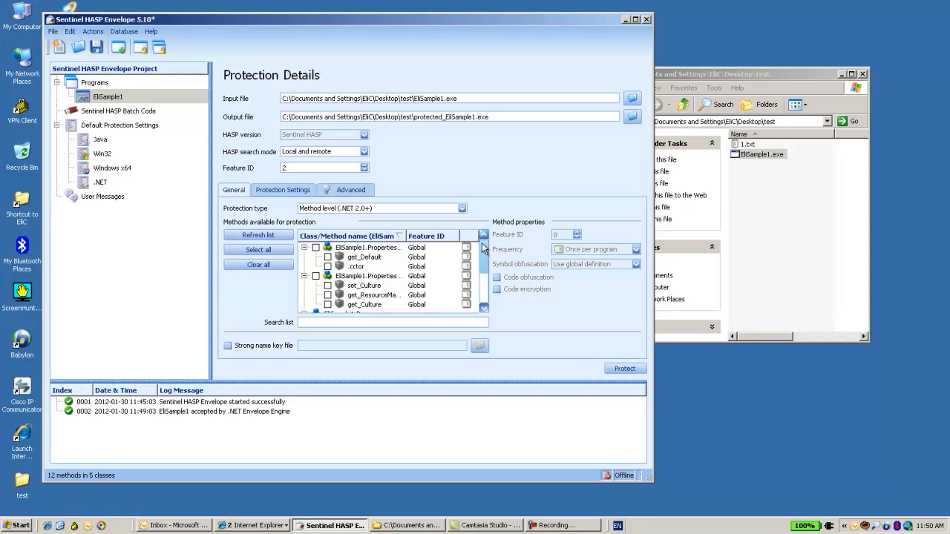
{"action": "scroll", "scroll_direction": "down", "scroll_amount": 3}
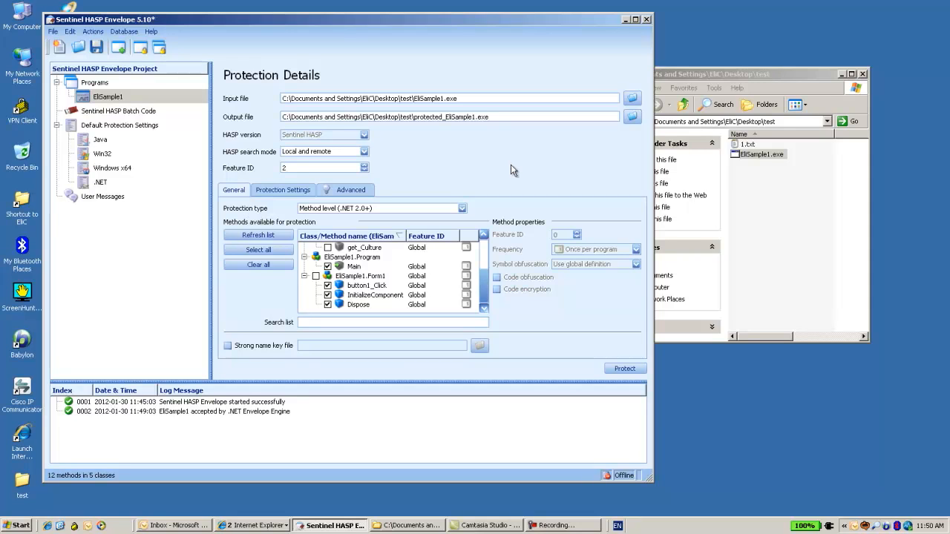
{"action": "scroll", "scroll_direction": "up", "scroll_amount": 3}
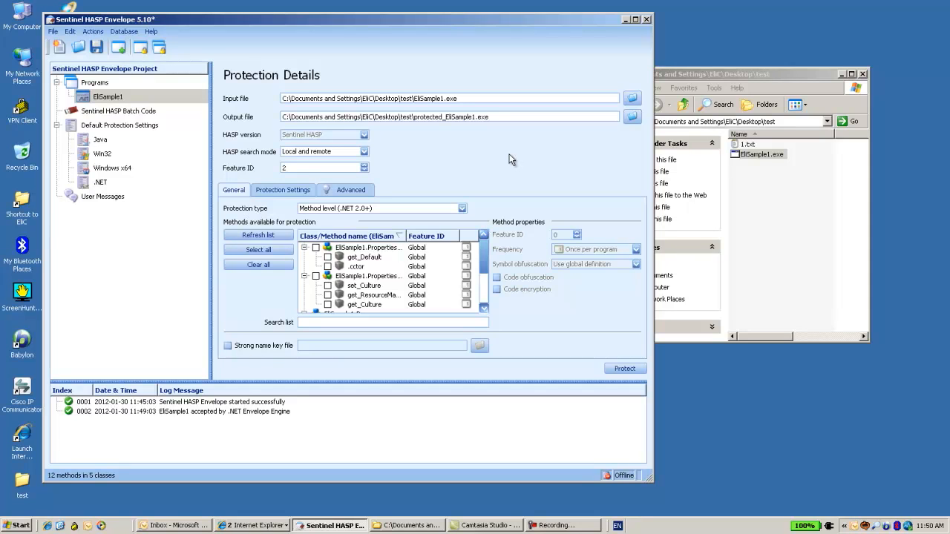
{"action": "scroll", "scroll_direction": "down", "scroll_amount": 3}
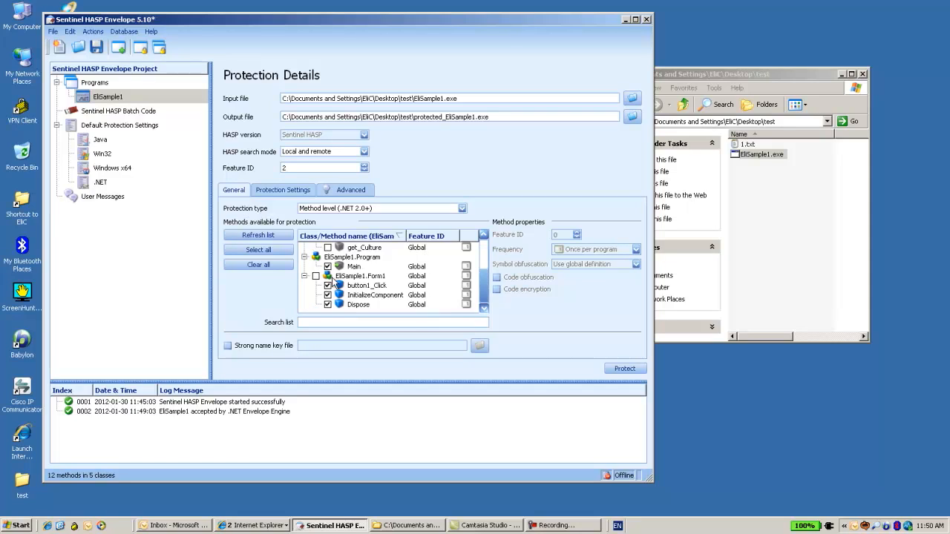
{"action": "mouse_move", "coordinate": [356, 271]}
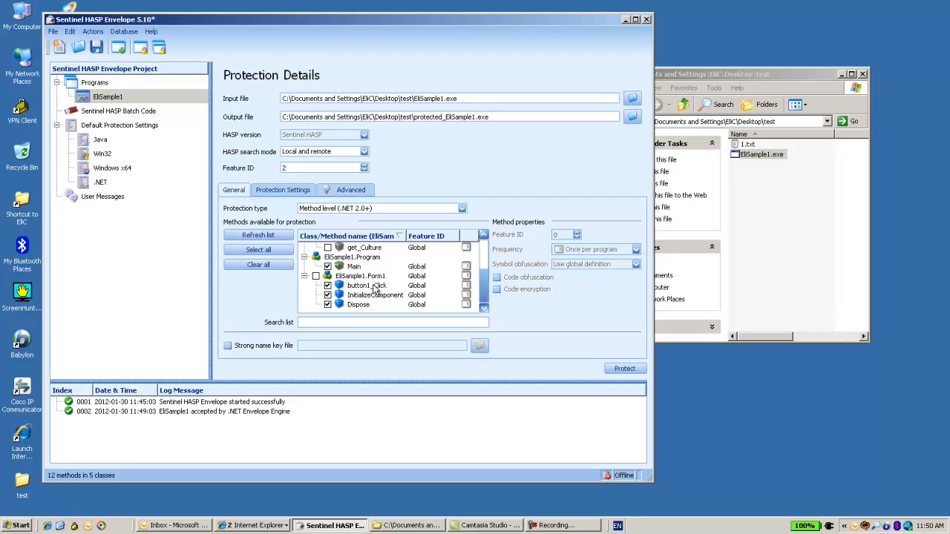
{"action": "mouse_move", "coordinate": [748, 178]}
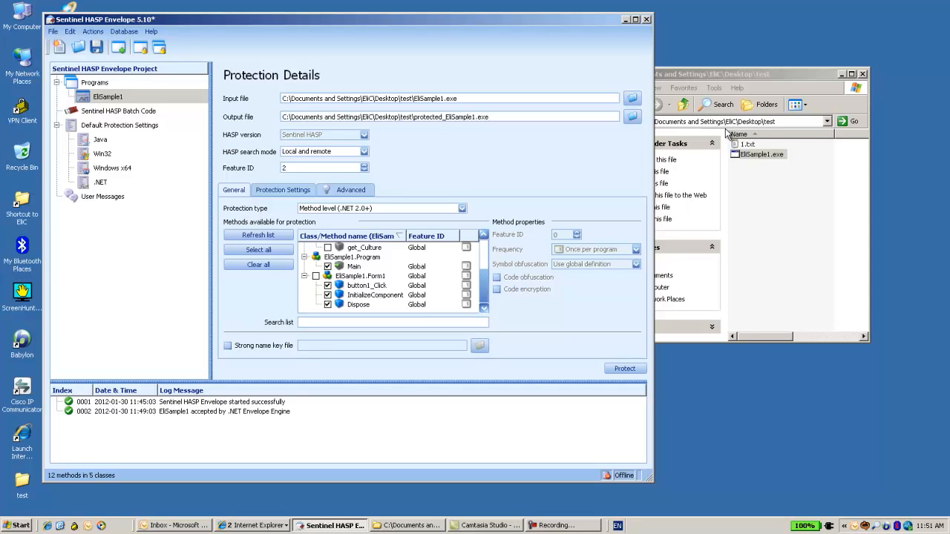
{"action": "mouse_move", "coordinate": [363, 293]}
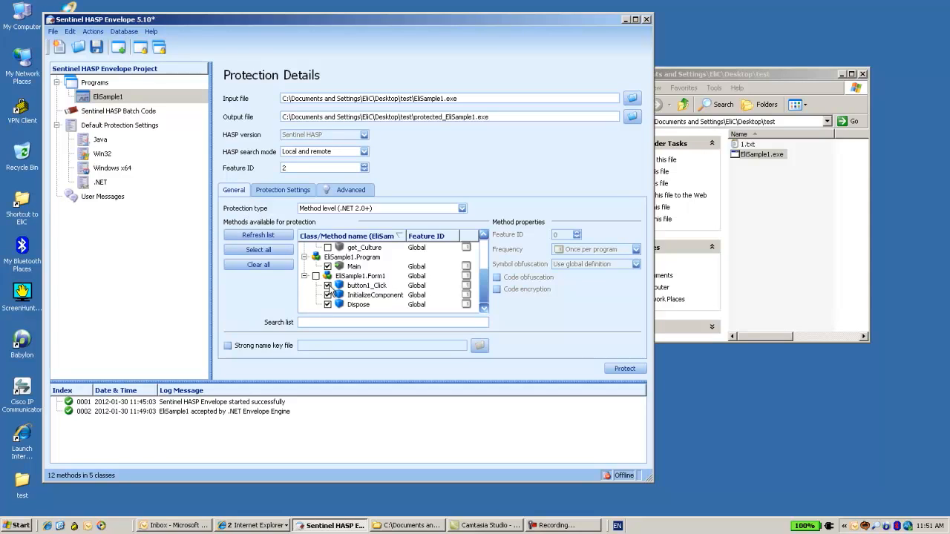
{"action": "mouse_move", "coordinate": [356, 292]}
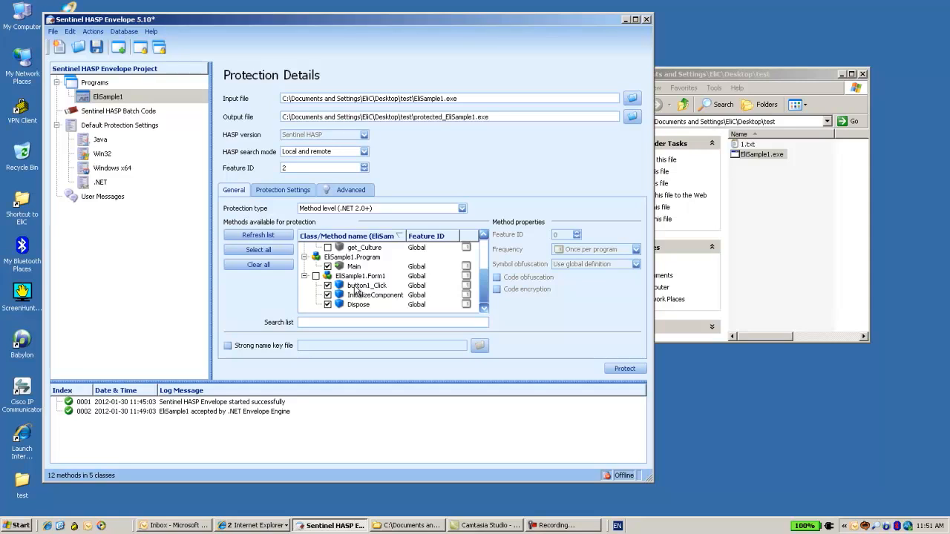
Select button1_Click and give it its own Feature ID of 11
{"action": "left_click", "coordinate": [366, 285]}
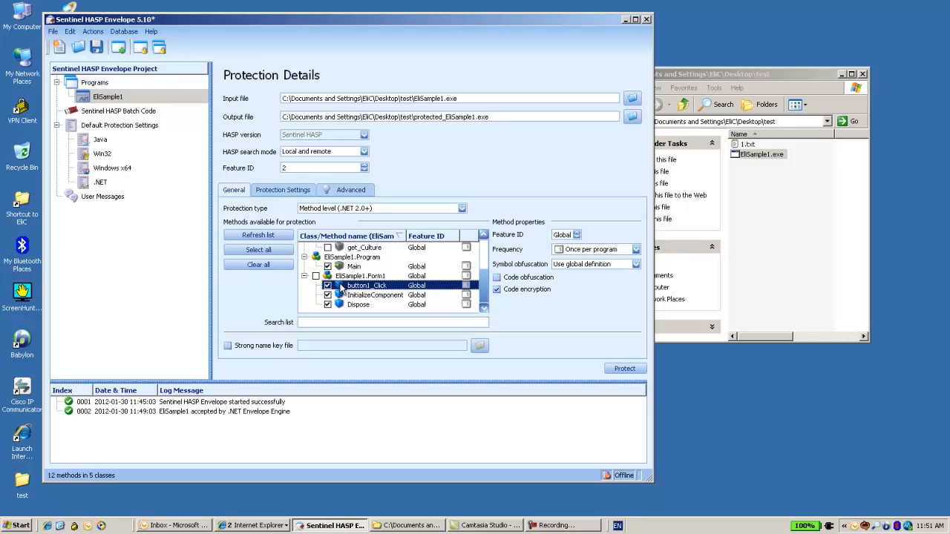
{"action": "mouse_move", "coordinate": [366, 285]}
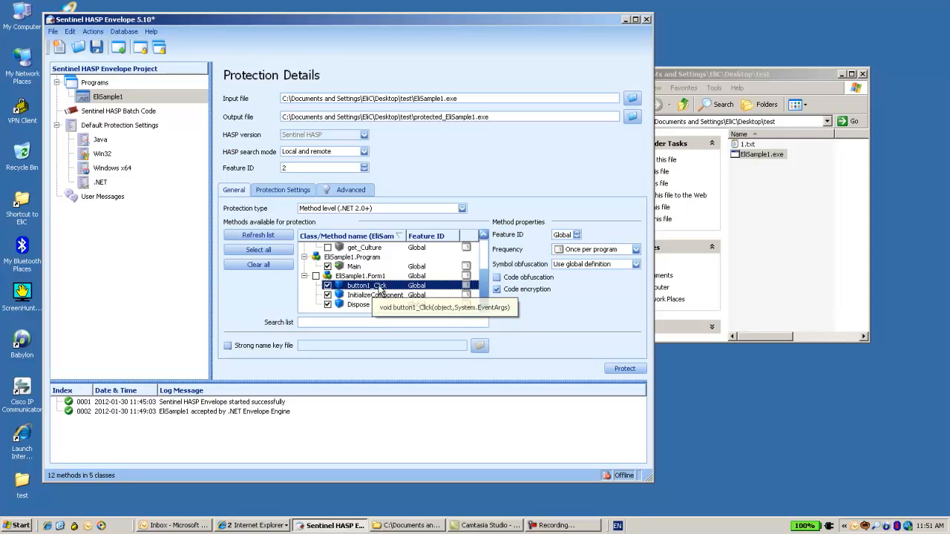
{"action": "mouse_move", "coordinate": [367, 290]}
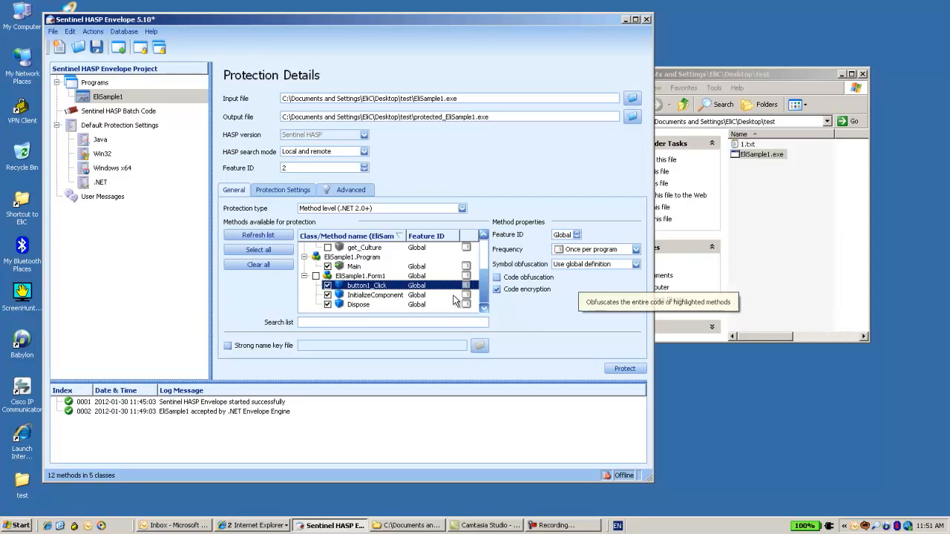
{"action": "mouse_move", "coordinate": [534, 251]}
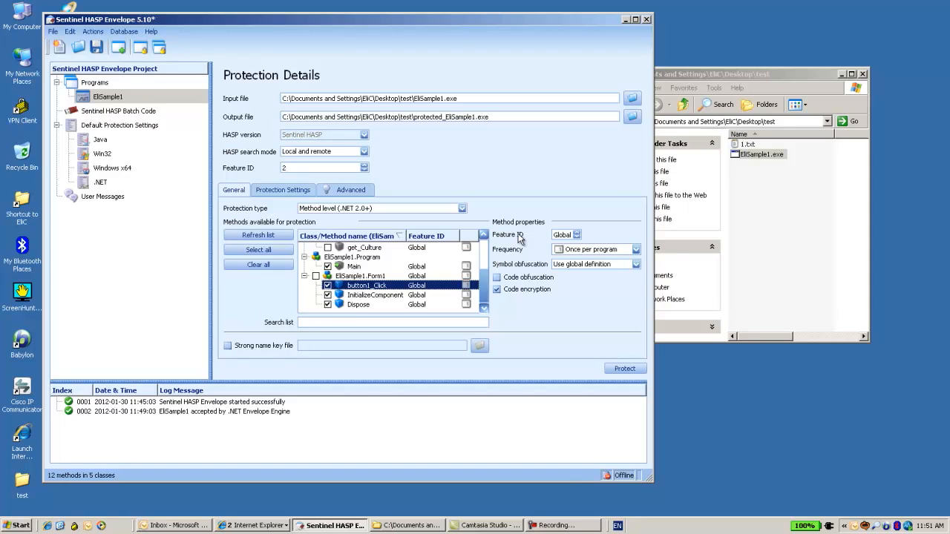
{"action": "mouse_move", "coordinate": [547, 234]}
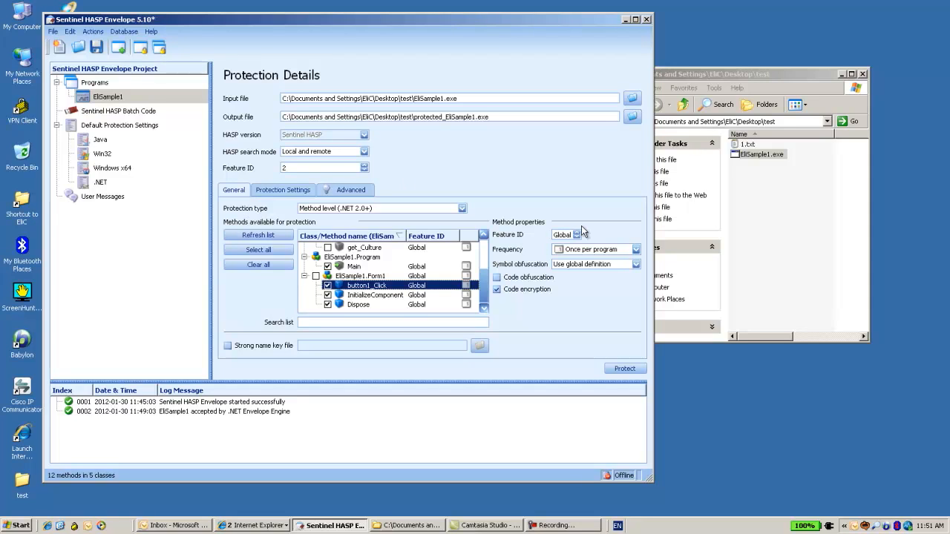
{"action": "left_click", "coordinate": [568, 235]}
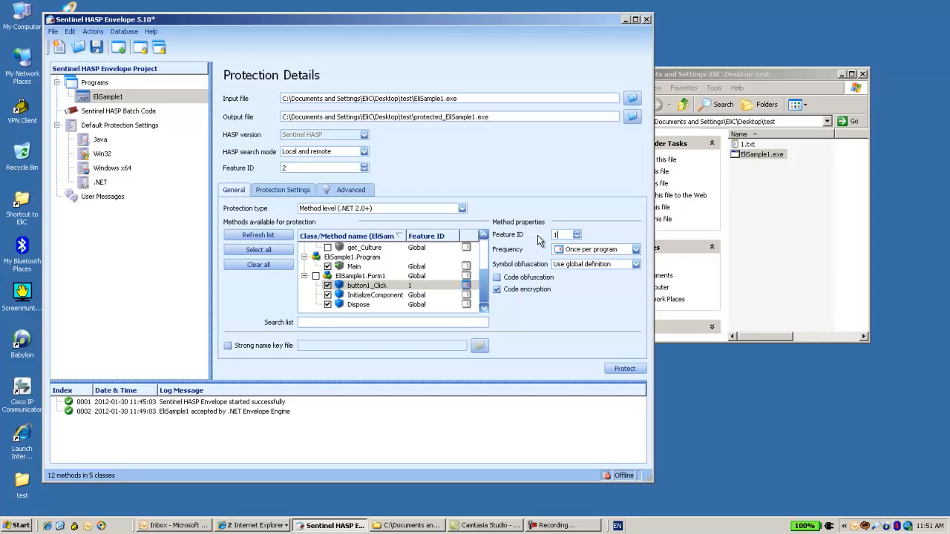
{"action": "type", "text": "1"}
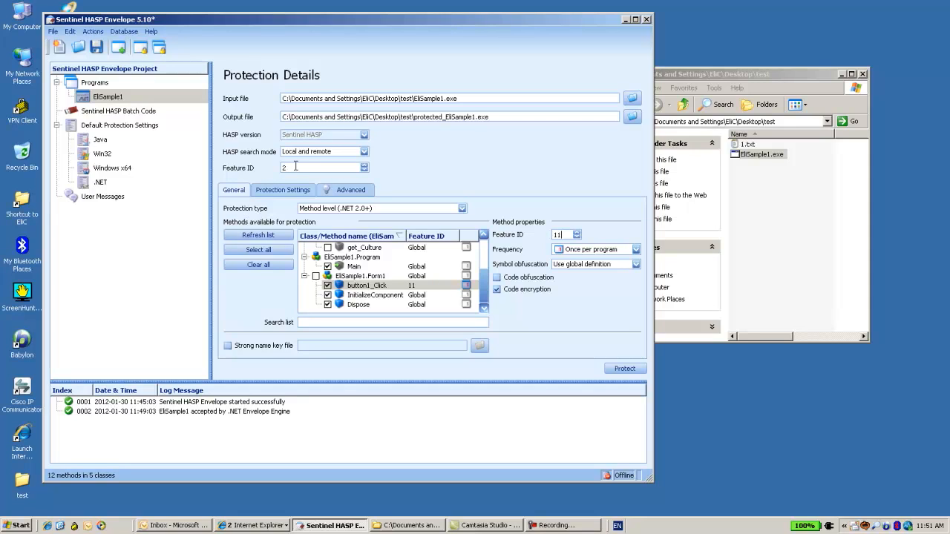
{"action": "mouse_move", "coordinate": [349, 155]}
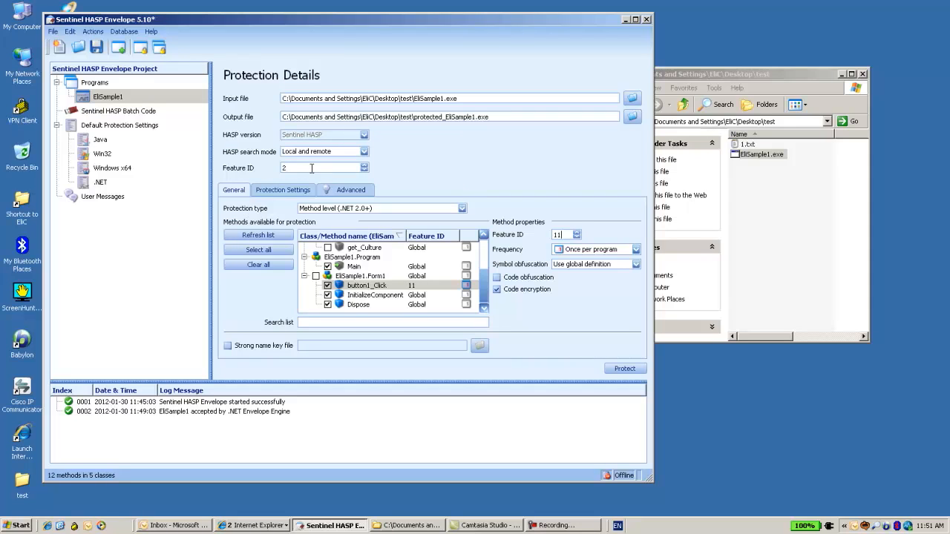
{"action": "mouse_move", "coordinate": [566, 235]}
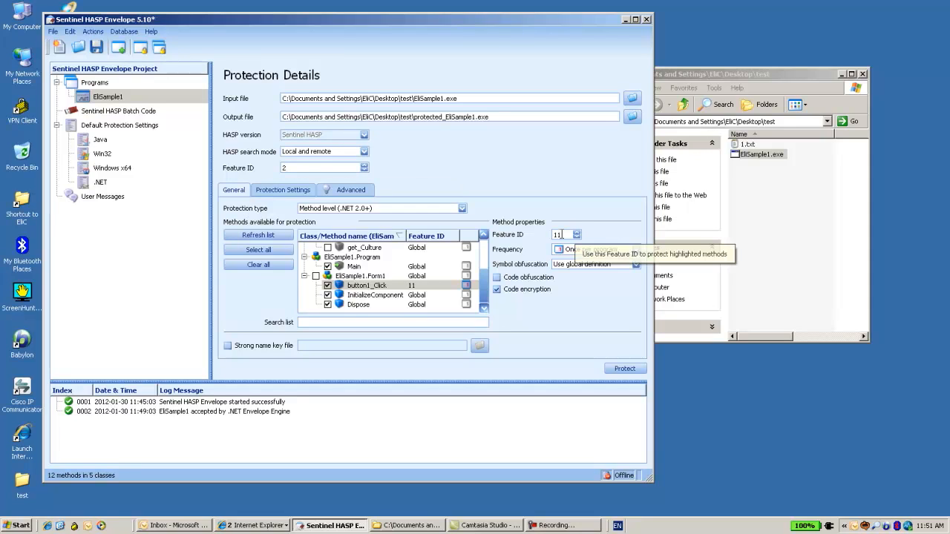
{"action": "mouse_move", "coordinate": [529, 227]}
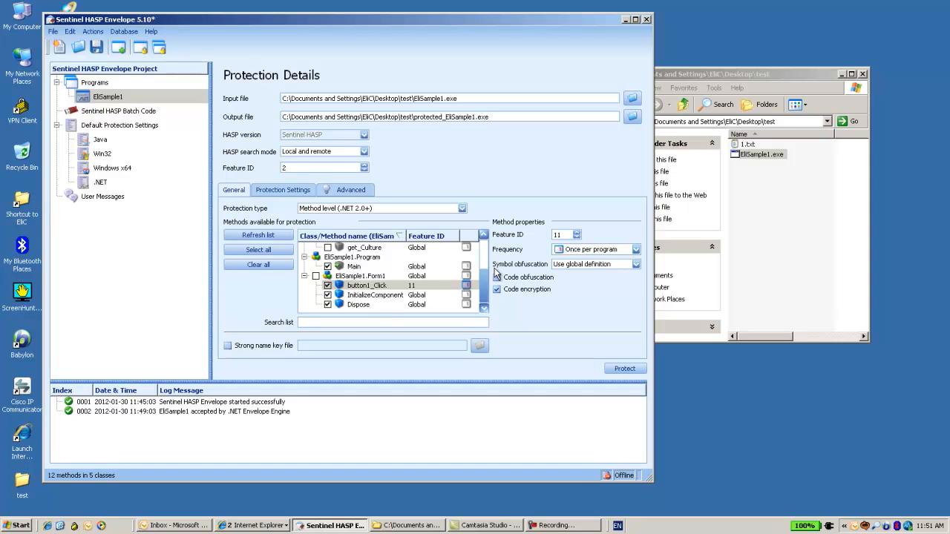
{"action": "mouse_move", "coordinate": [364, 286]}
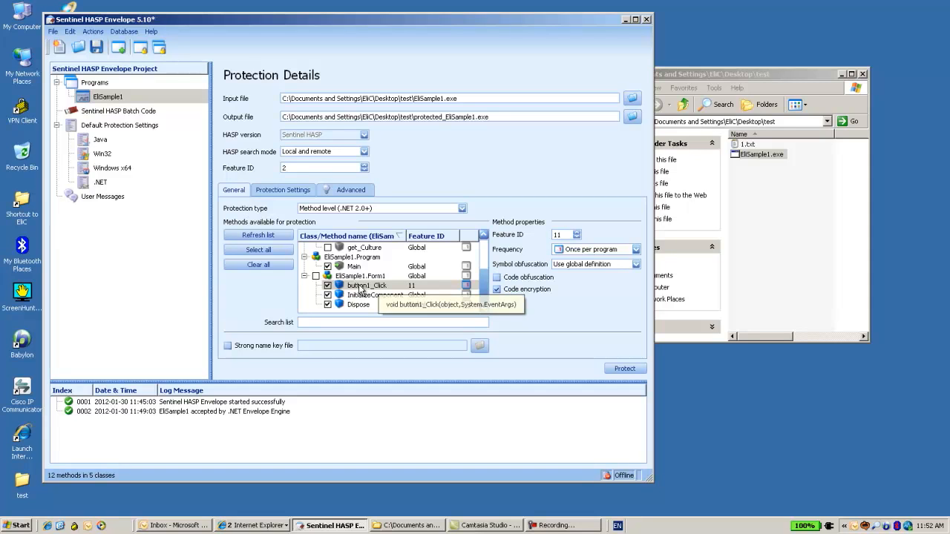
Set button1_Click's feature check frequency to Every time
{"action": "left_click", "coordinate": [366, 285]}
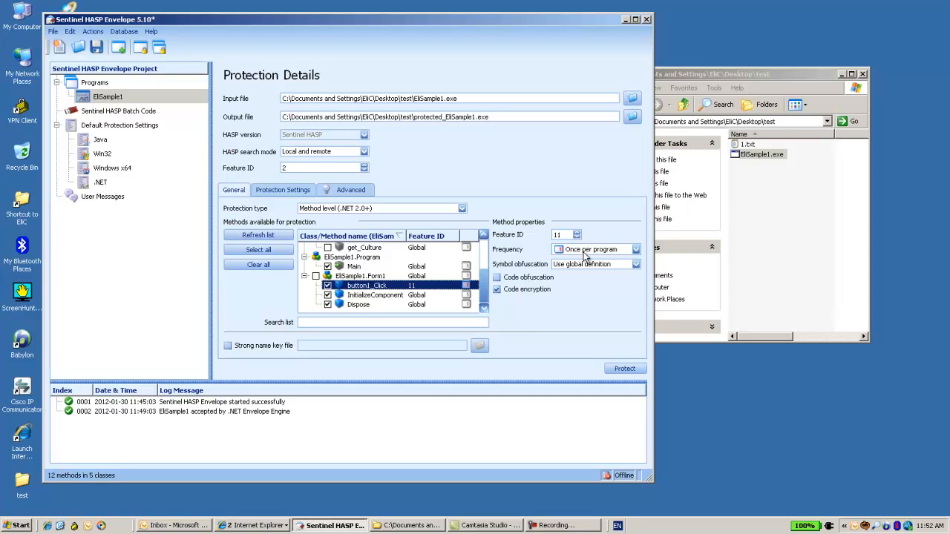
{"action": "left_click", "coordinate": [635, 248]}
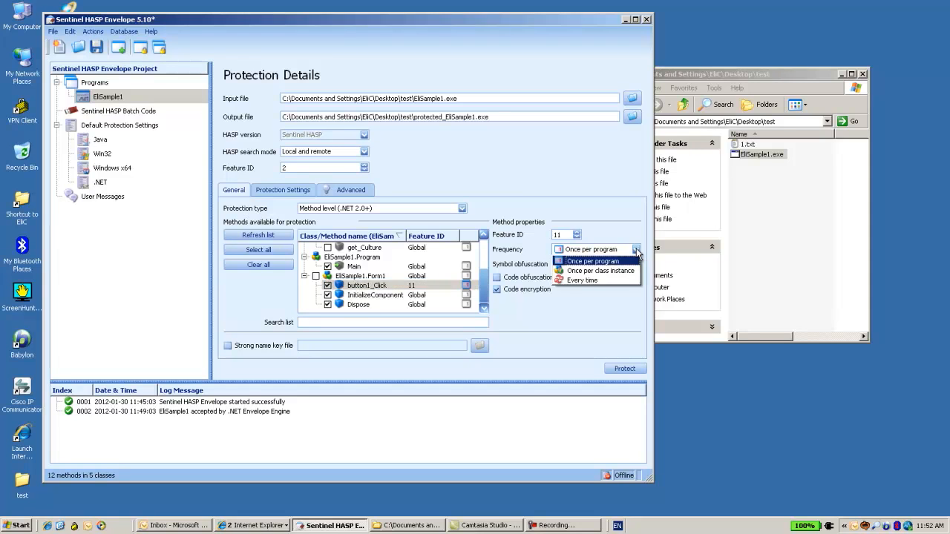
{"action": "left_click", "coordinate": [583, 280]}
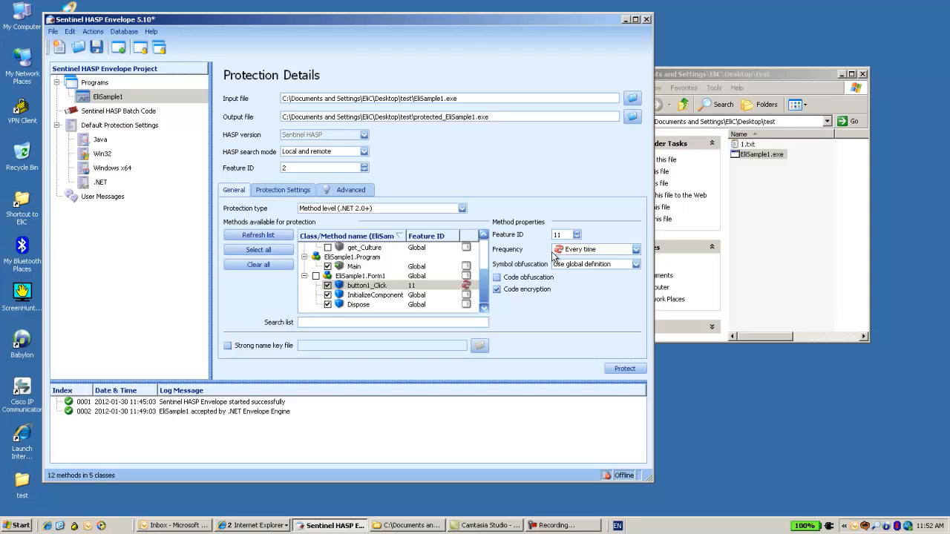
{"action": "mouse_move", "coordinate": [367, 285]}
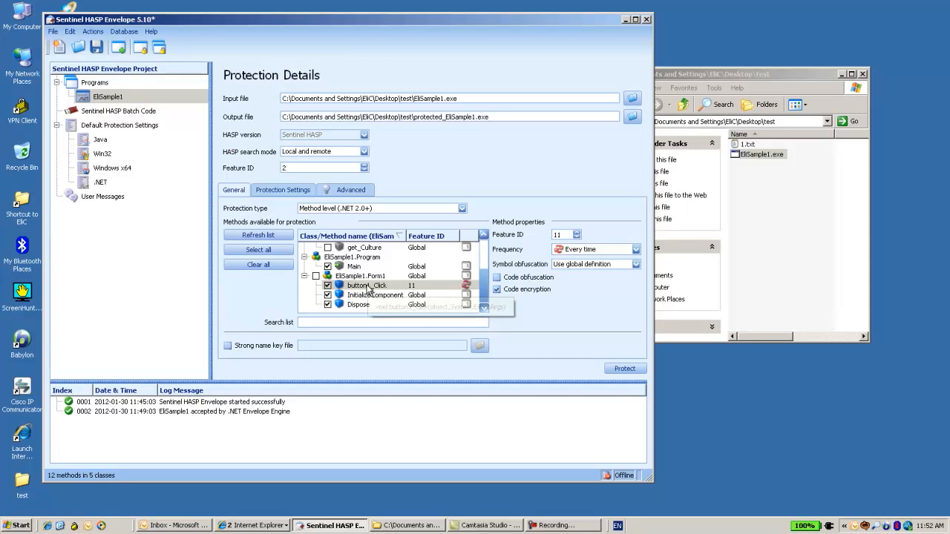
{"action": "mouse_move", "coordinate": [590, 260]}
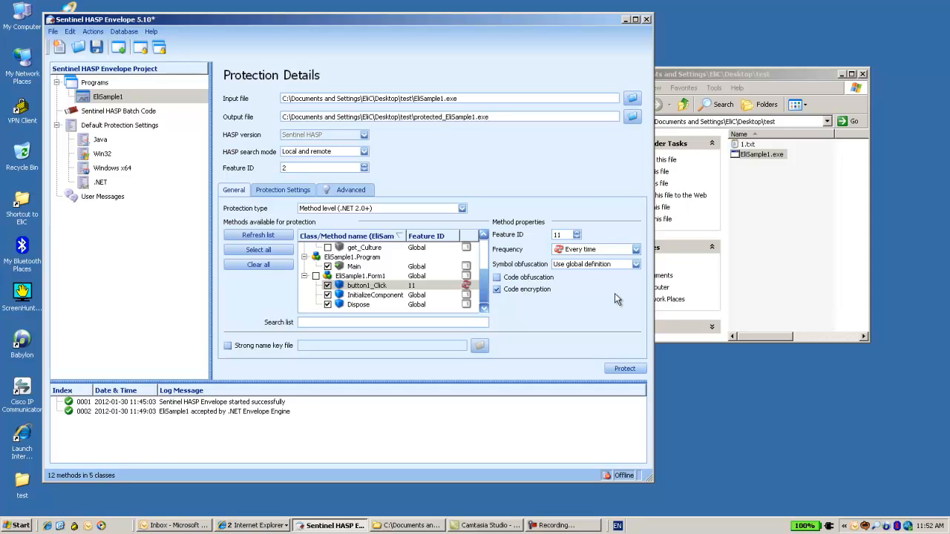
{"action": "mouse_move", "coordinate": [607, 299]}
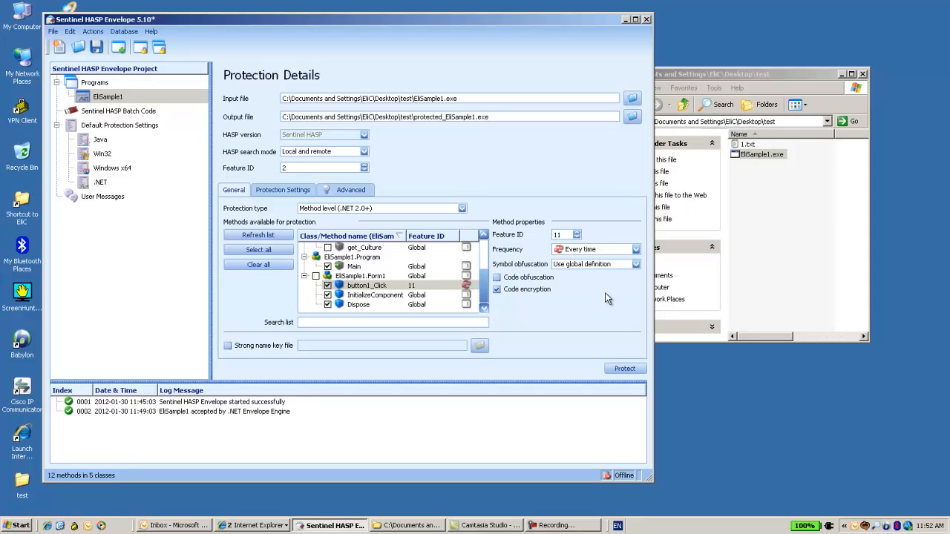
{"action": "mouse_move", "coordinate": [589, 286]}
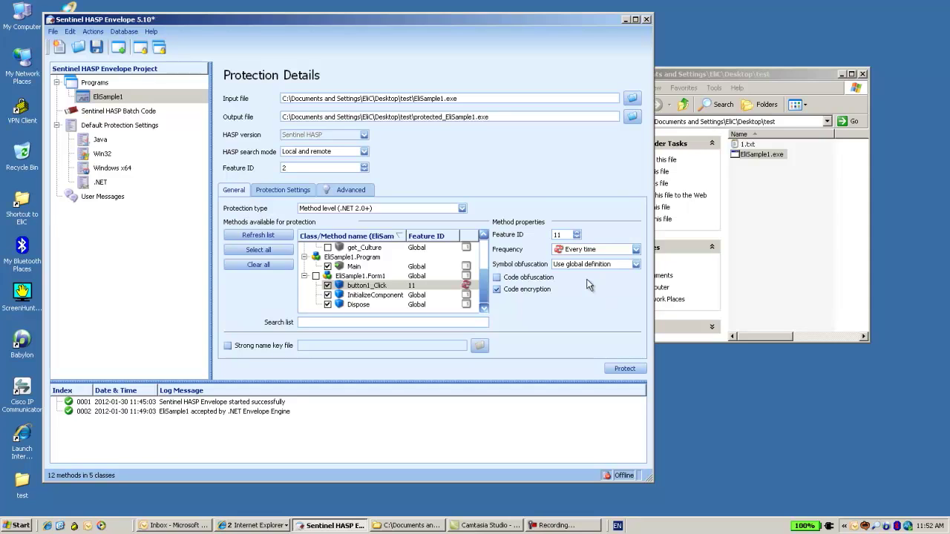
{"action": "mouse_move", "coordinate": [526, 270]}
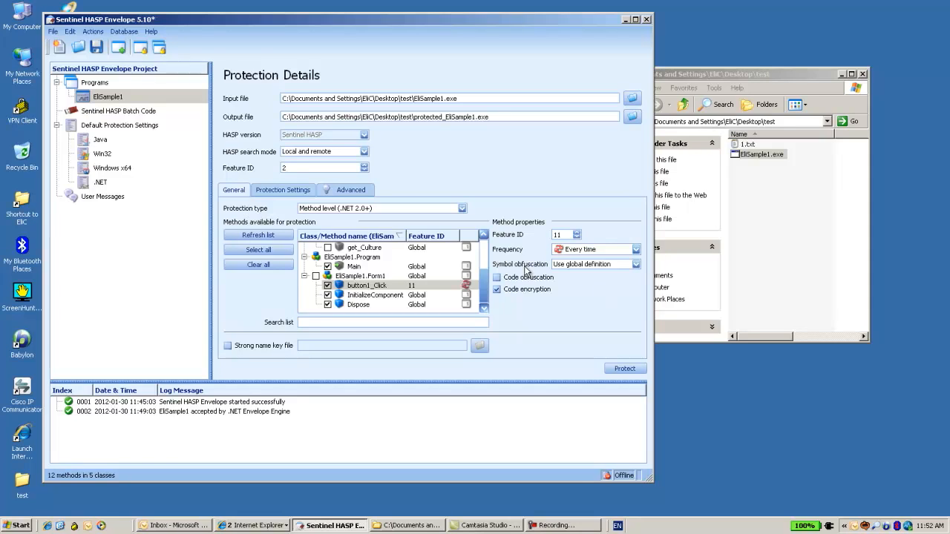
{"action": "mouse_move", "coordinate": [644, 277]}
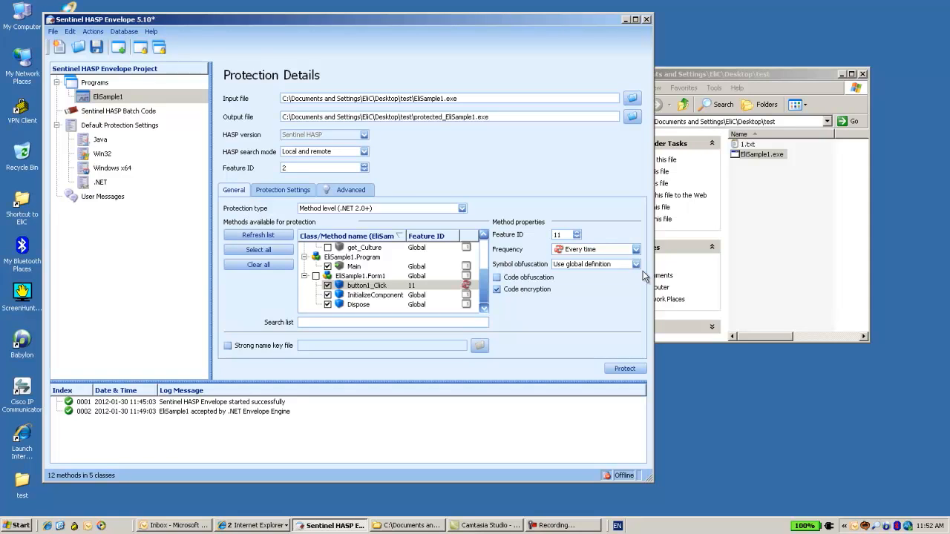
Keep global symbol obfuscation, enable code obfuscation for button1_Click, and run Protect
{"action": "left_click", "coordinate": [635, 264]}
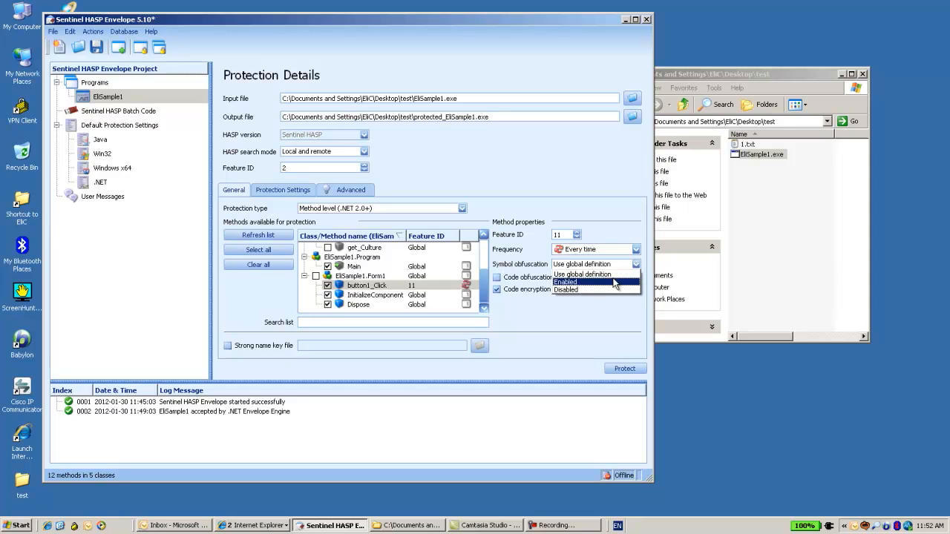
{"action": "mouse_move", "coordinate": [581, 274]}
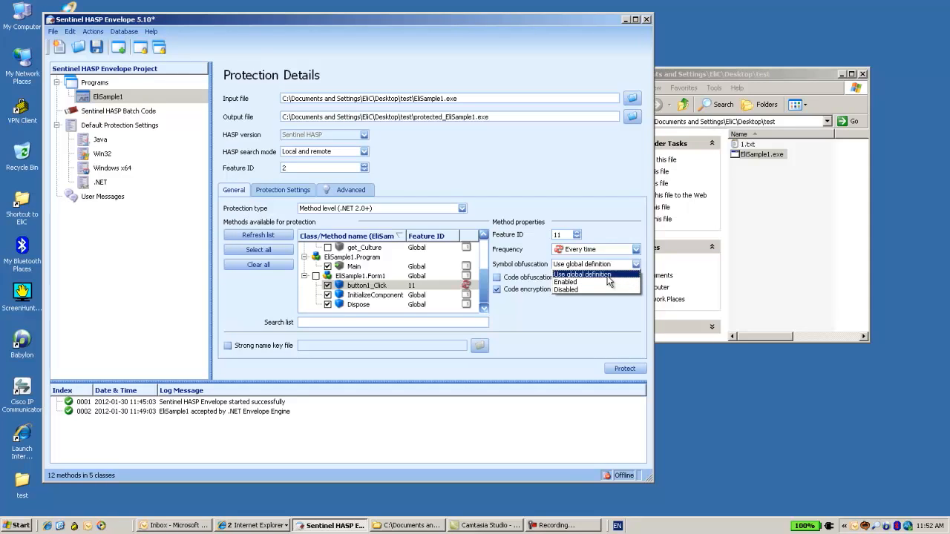
{"action": "left_click", "coordinate": [581, 264]}
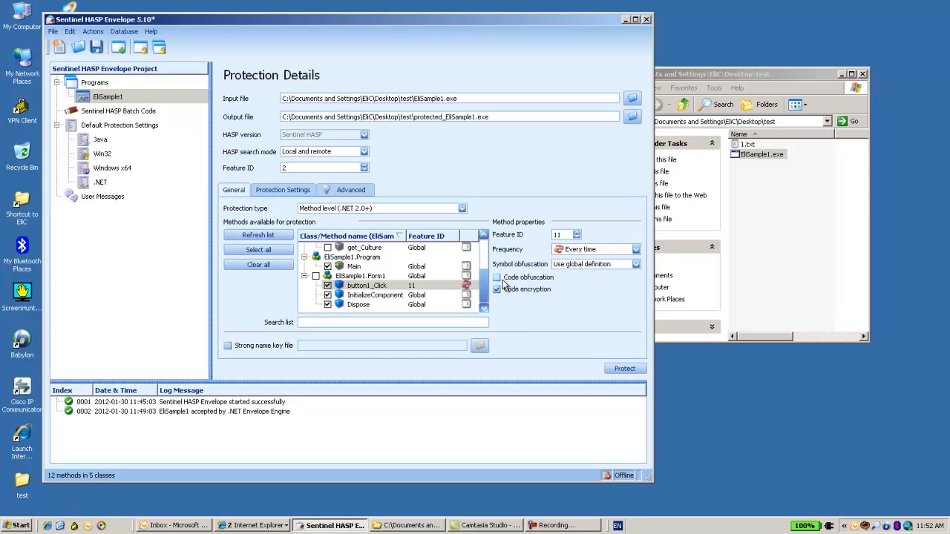
{"action": "left_click", "coordinate": [496, 277]}
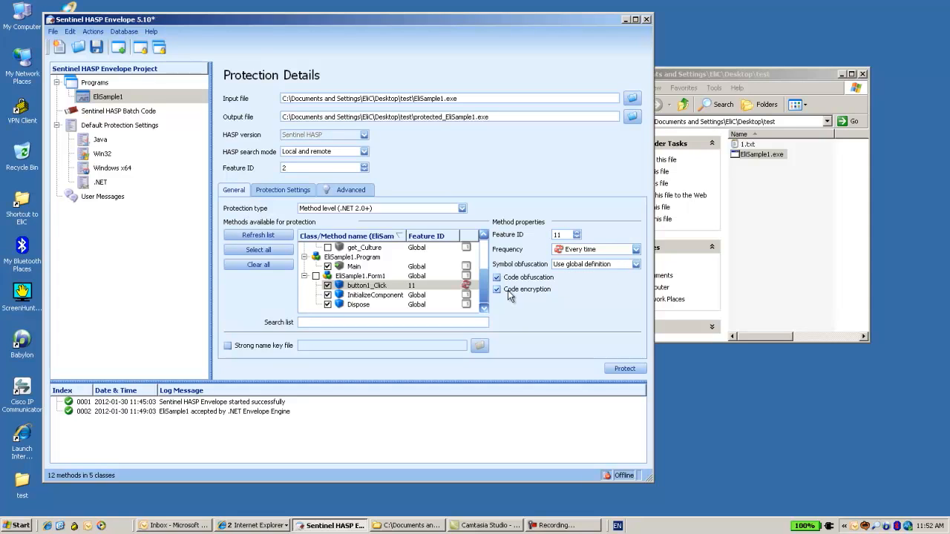
{"action": "mouse_move", "coordinate": [563, 271]}
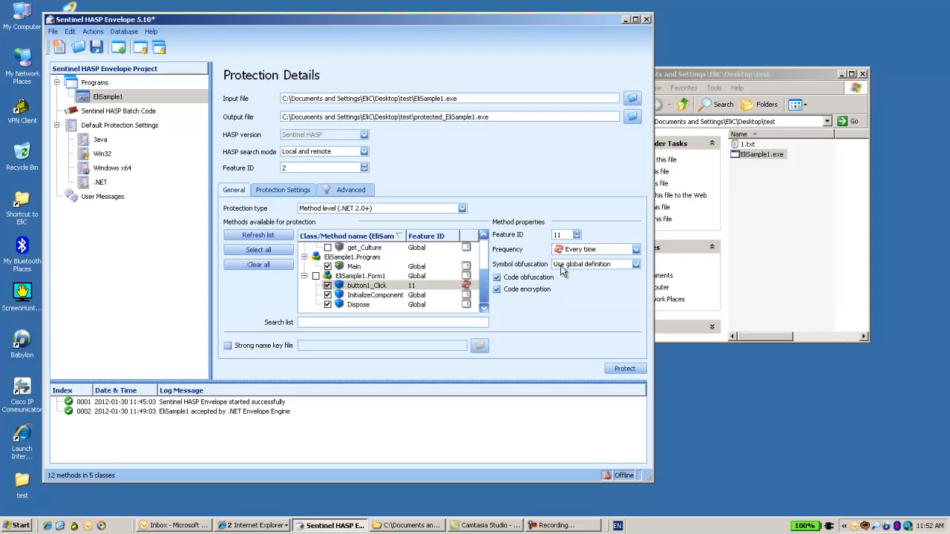
{"action": "mouse_move", "coordinate": [573, 269]}
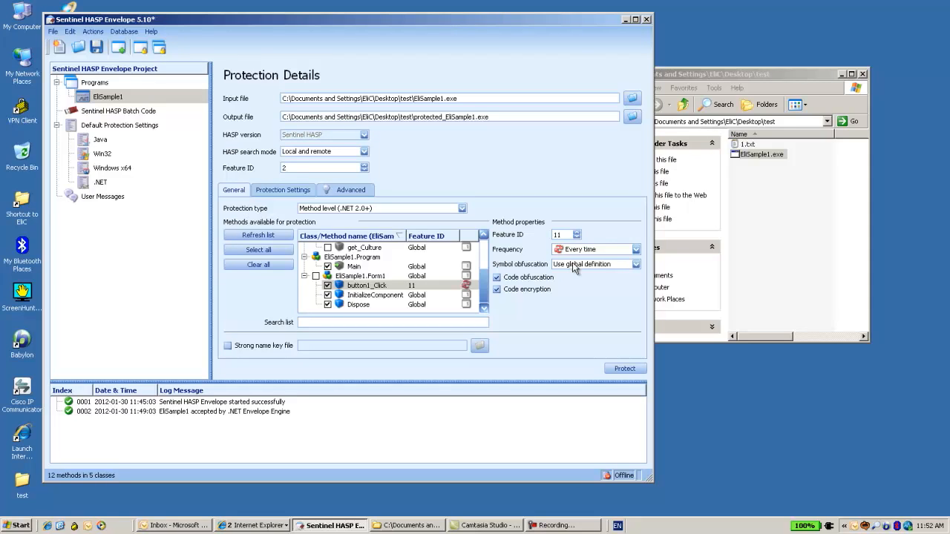
{"action": "mouse_move", "coordinate": [557, 274]}
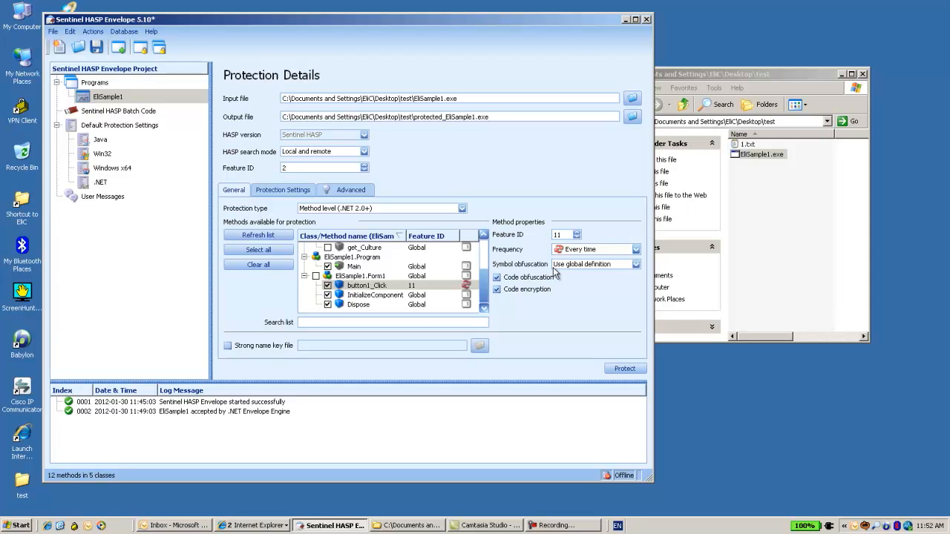
{"action": "mouse_move", "coordinate": [564, 269]}
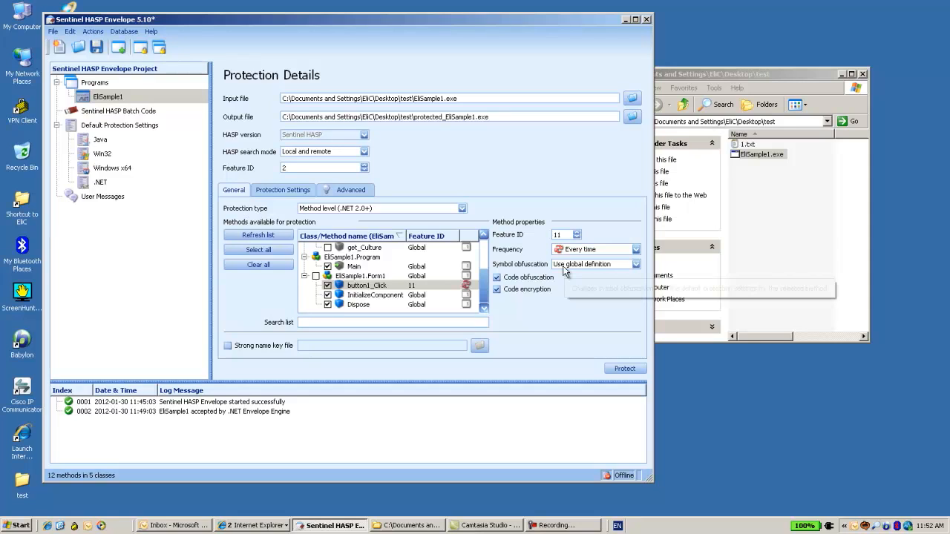
{"action": "mouse_move", "coordinate": [612, 269]}
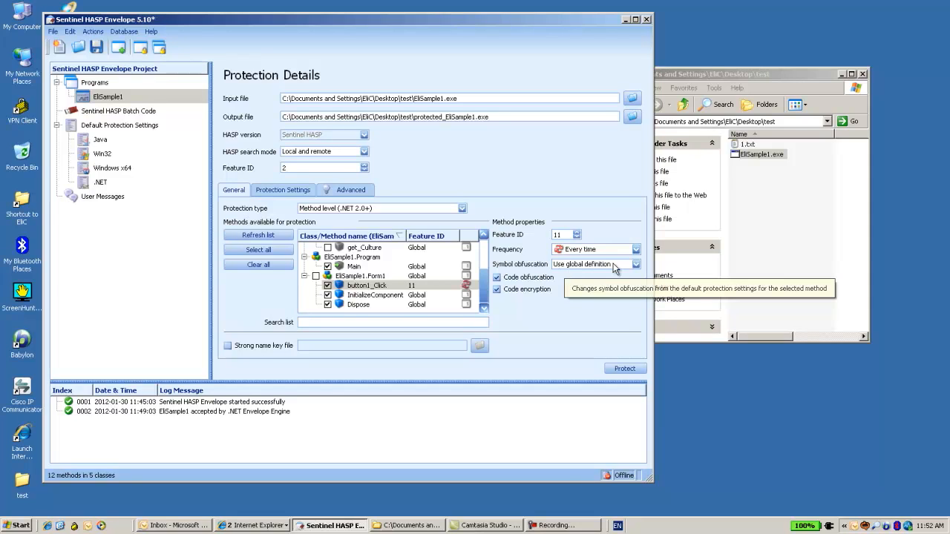
{"action": "mouse_move", "coordinate": [579, 290]}
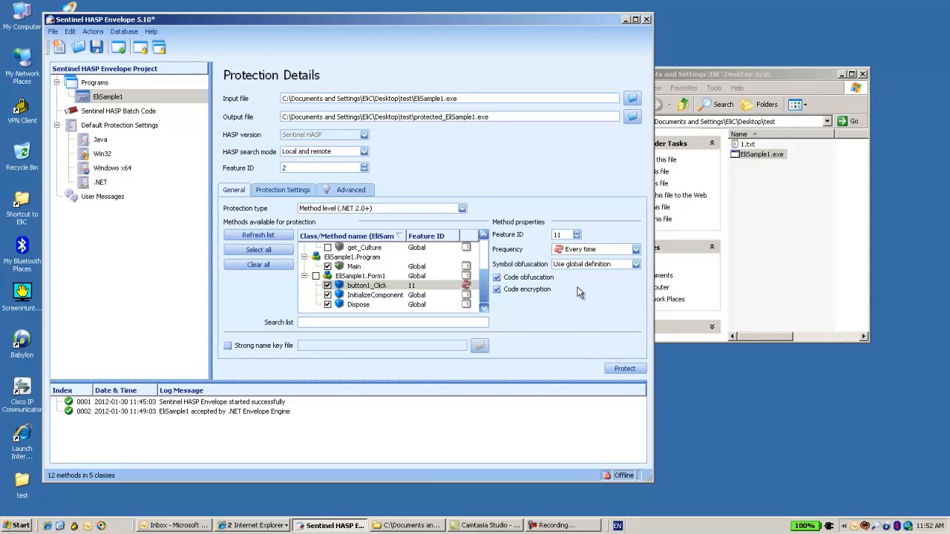
{"action": "mouse_move", "coordinate": [579, 292]}
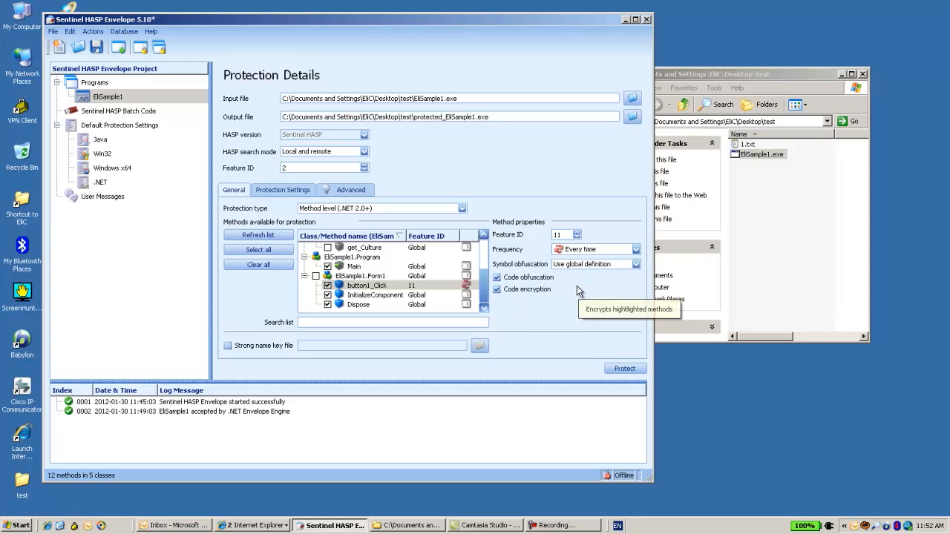
{"action": "left_click", "coordinate": [624, 369]}
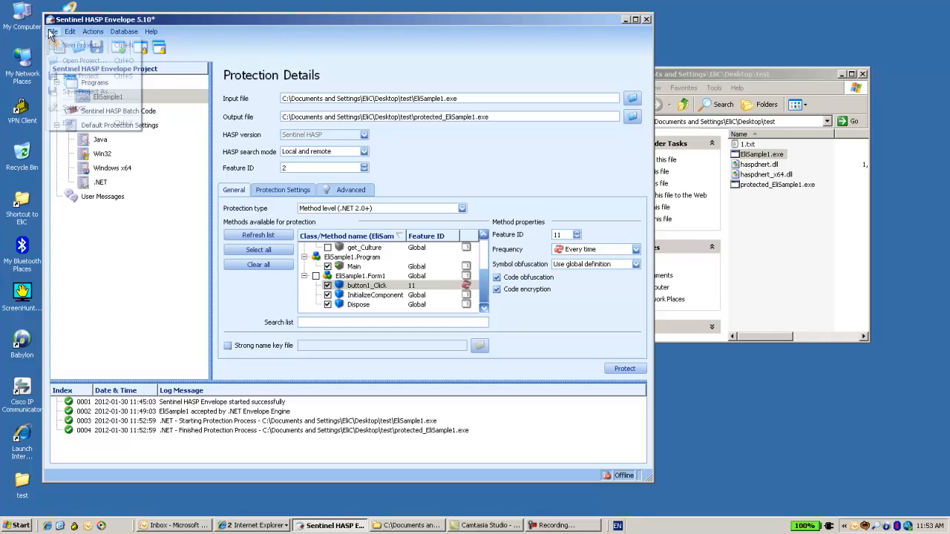
Save the protection project as eli in the test folder with Save Project As
{"action": "left_click", "coordinate": [53, 31]}
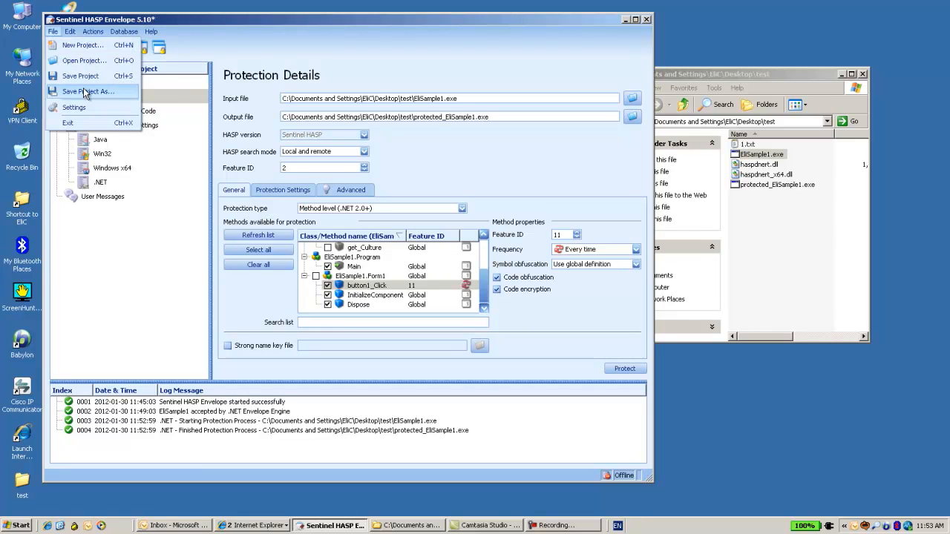
{"action": "left_click", "coordinate": [90, 91]}
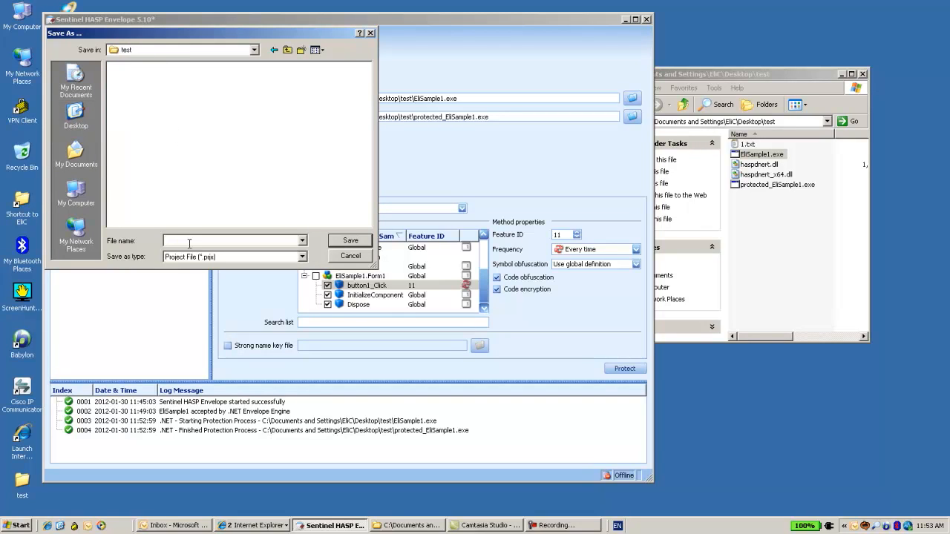
{"action": "type", "text": "eli"}
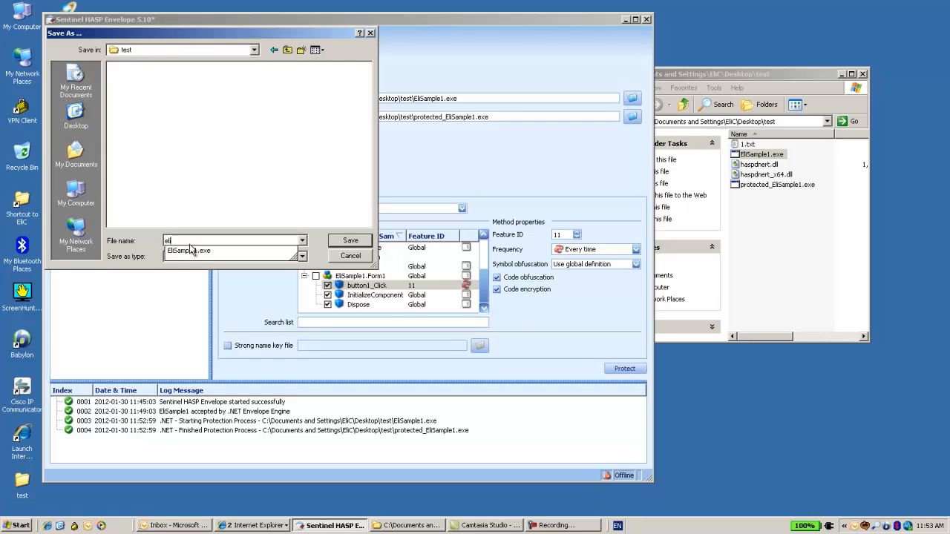
{"action": "left_click", "coordinate": [349, 240]}
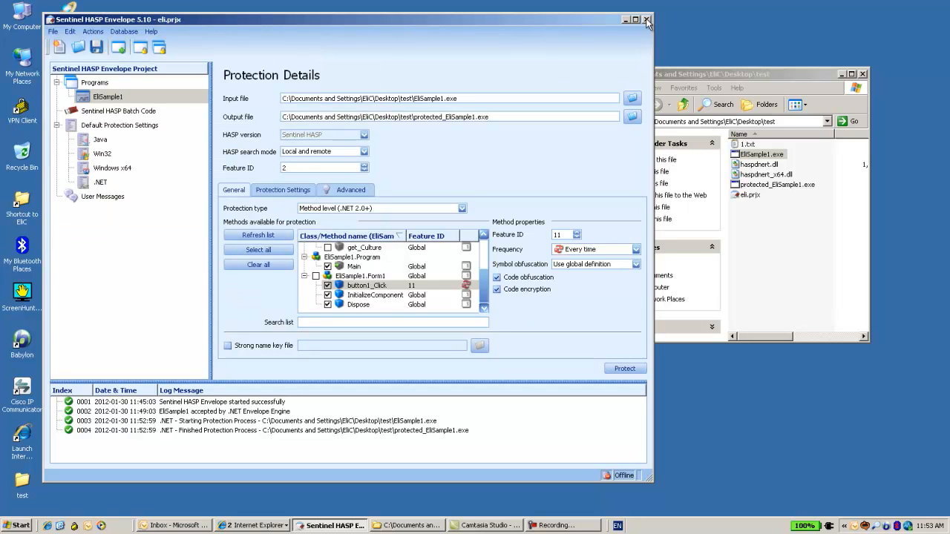
{"action": "mouse_move", "coordinate": [645, 19]}
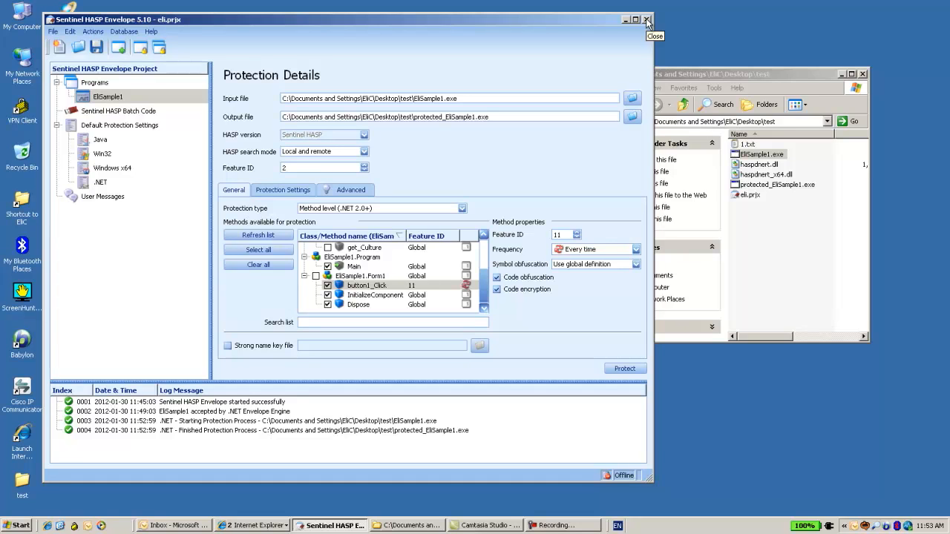
Close Envelope and inspect protected_EliSample1.exe, haspdnert.dll and haspdnert_x64.dll in Explorer
{"action": "left_click", "coordinate": [647, 20]}
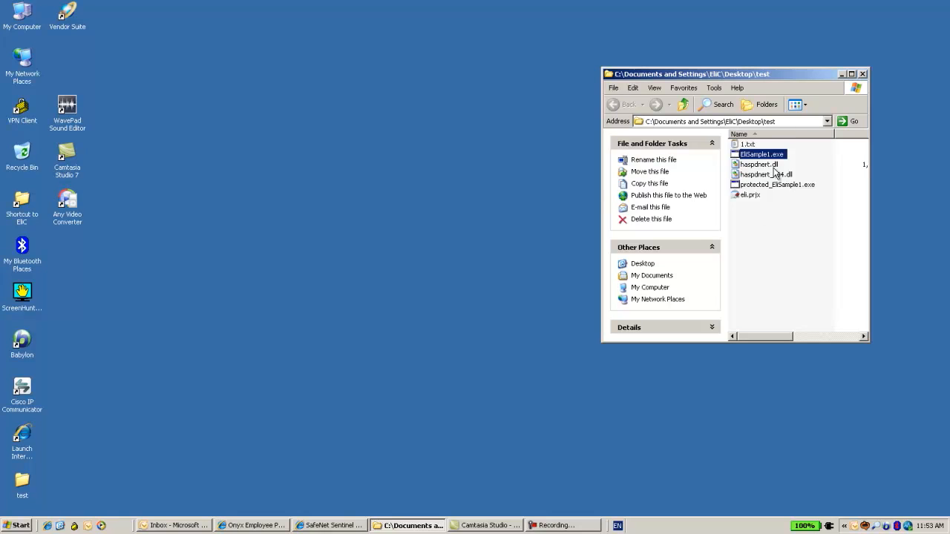
{"action": "left_click", "coordinate": [776, 184]}
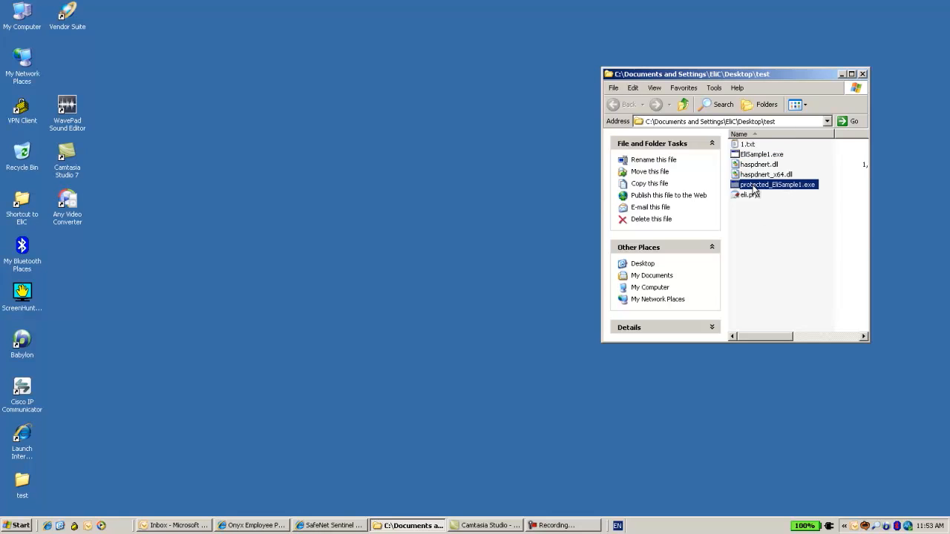
{"action": "mouse_move", "coordinate": [772, 185]}
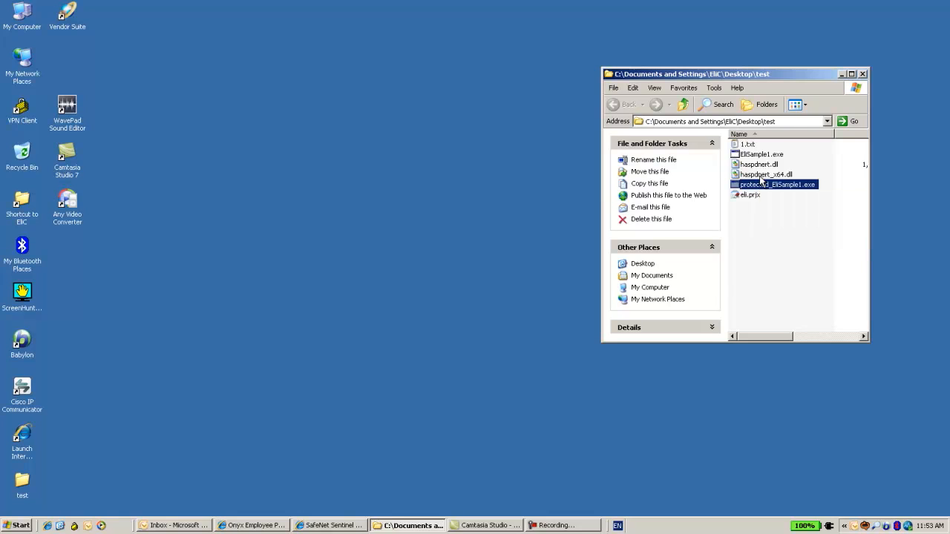
{"action": "left_click", "coordinate": [759, 164]}
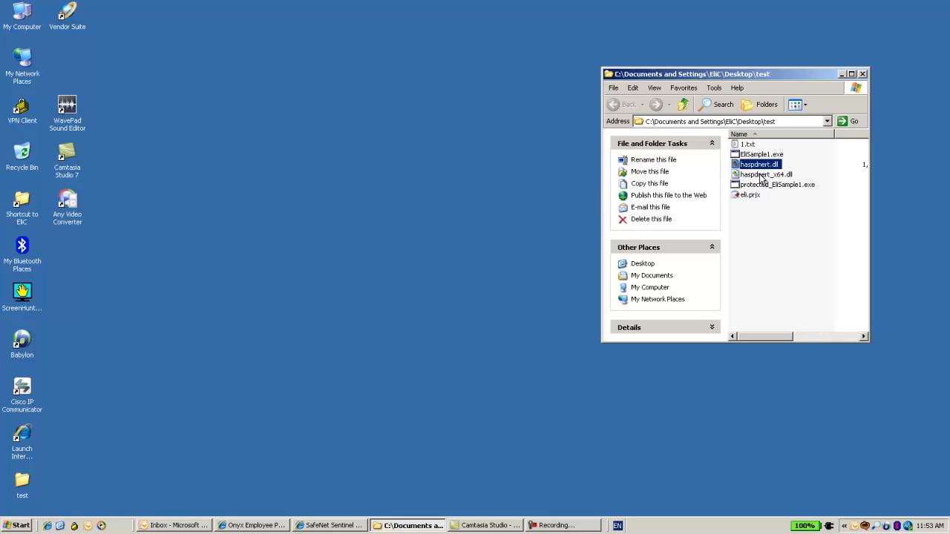
{"action": "left_click", "coordinate": [765, 174]}
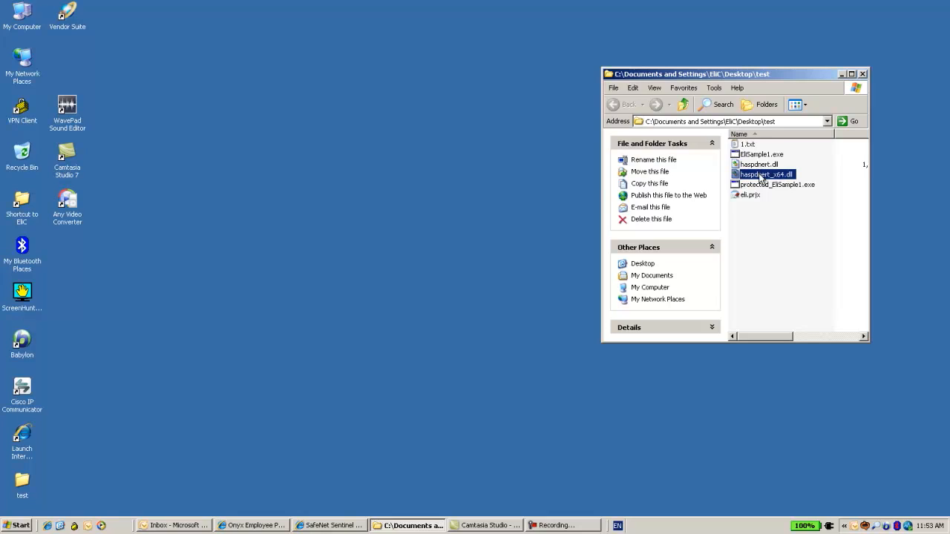
{"action": "mouse_move", "coordinate": [768, 185]}
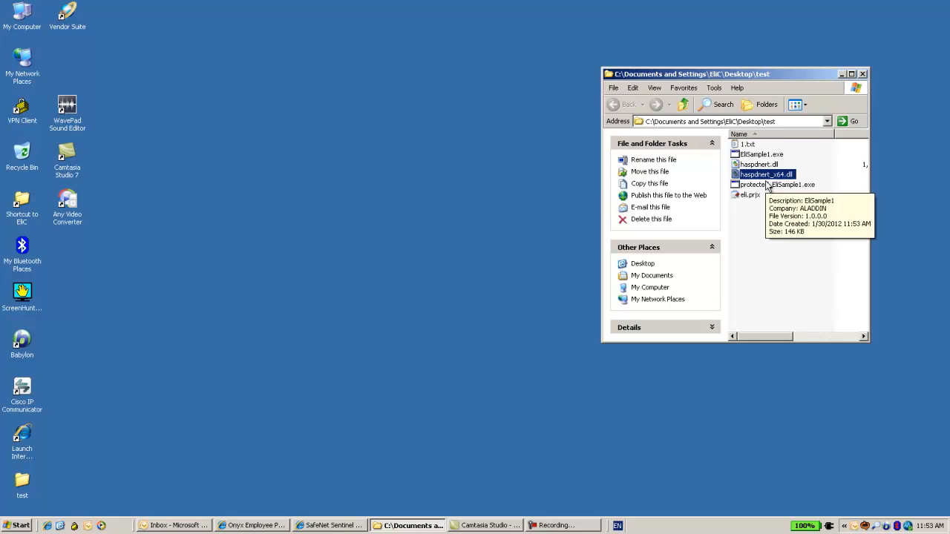
{"action": "mouse_move", "coordinate": [758, 164]}
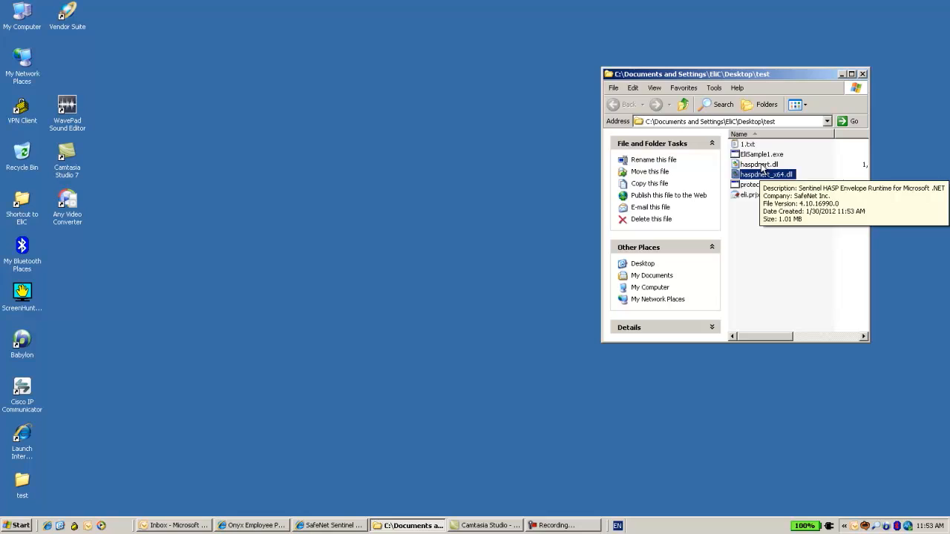
{"action": "mouse_move", "coordinate": [753, 185]}
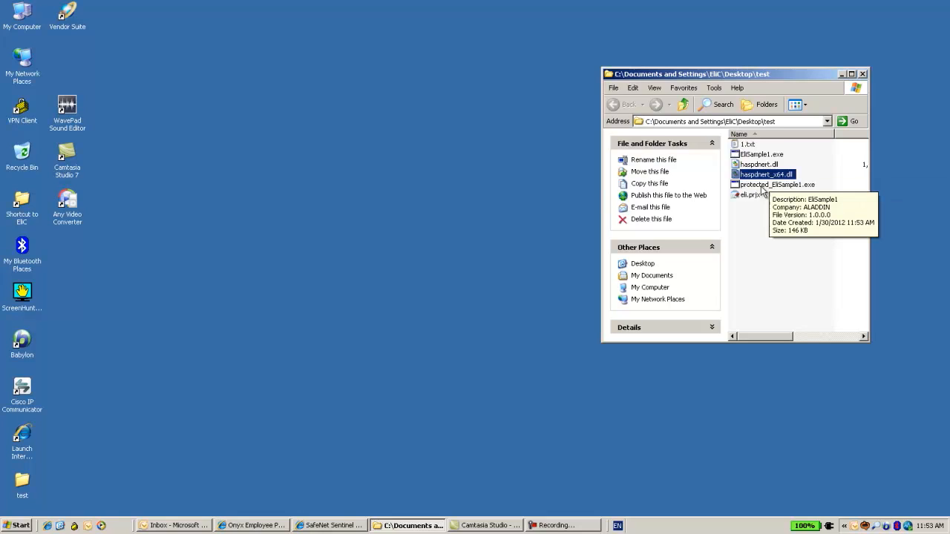
{"action": "left_click", "coordinate": [777, 185]}
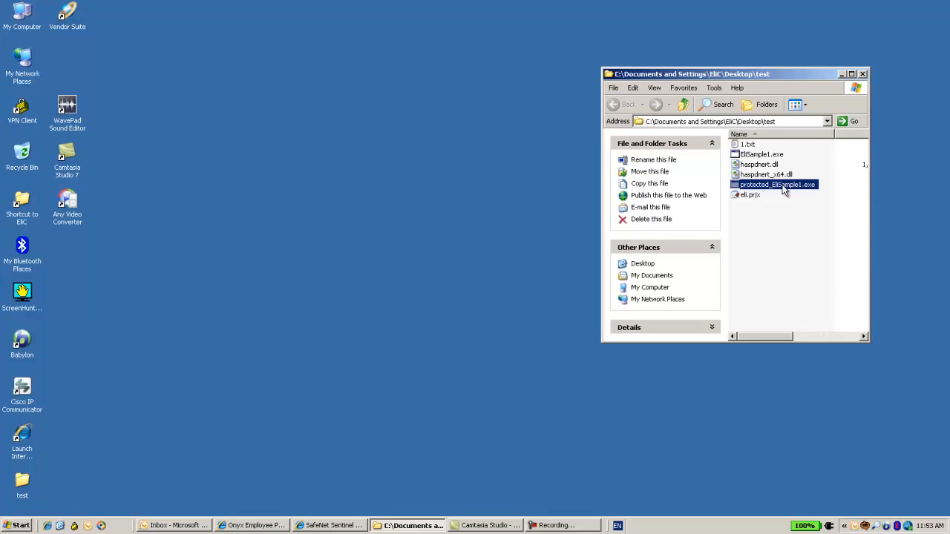
{"action": "mouse_move", "coordinate": [753, 191]}
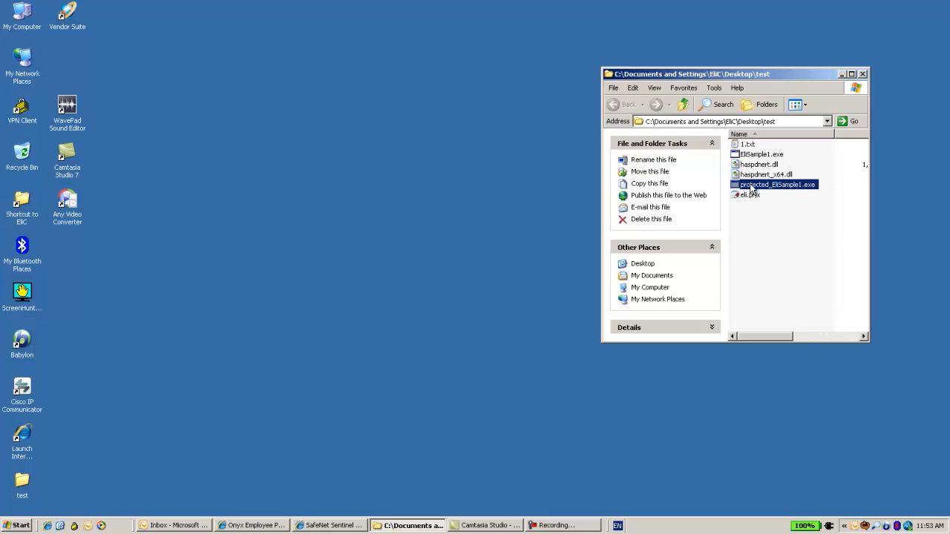
{"action": "mouse_move", "coordinate": [776, 187]}
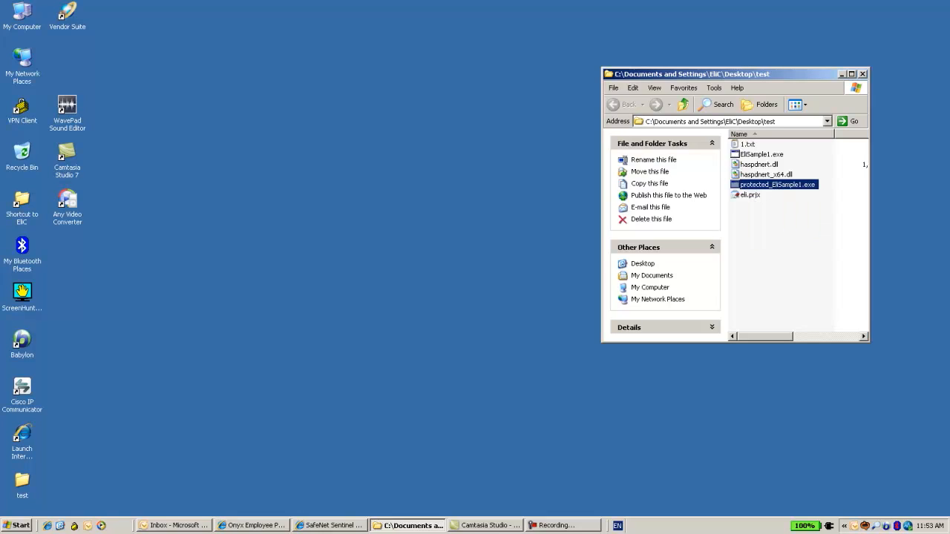
Show the Admin Control Center Access Log and clear its existing entries
{"action": "left_click", "coordinate": [331, 525]}
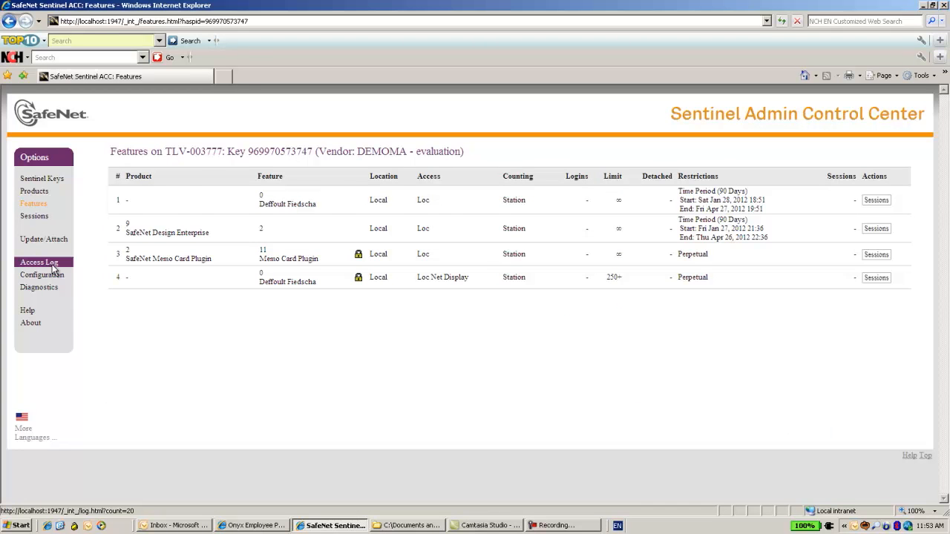
{"action": "left_click", "coordinate": [38, 262]}
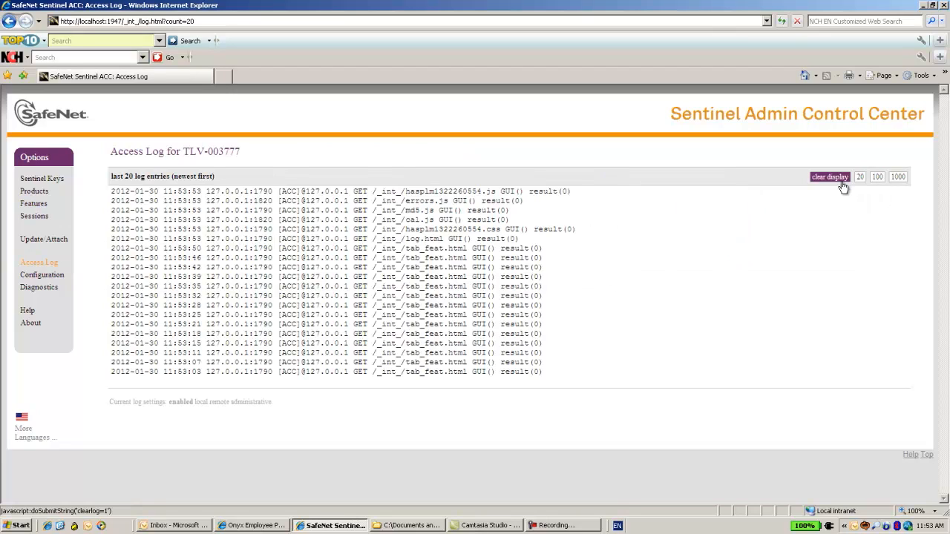
{"action": "left_click", "coordinate": [829, 177]}
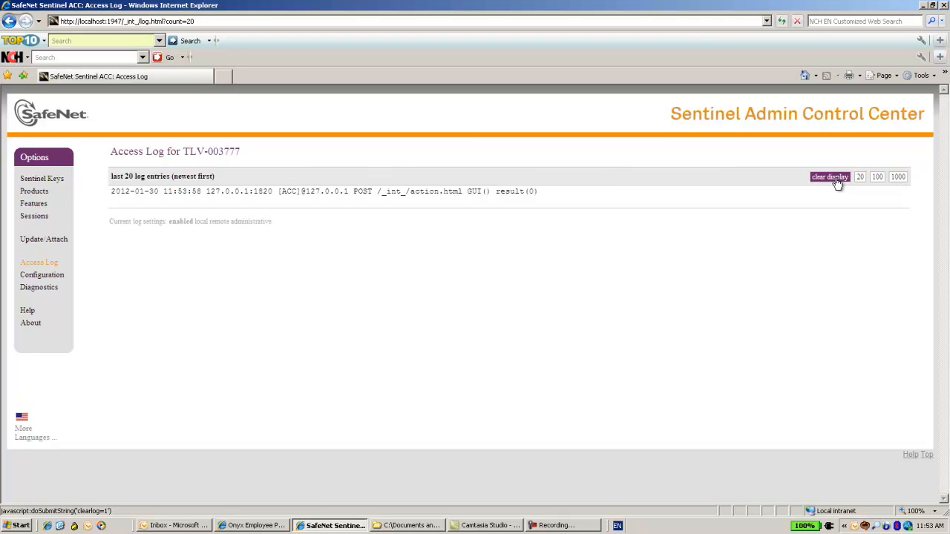
{"action": "mouse_move", "coordinate": [879, 162]}
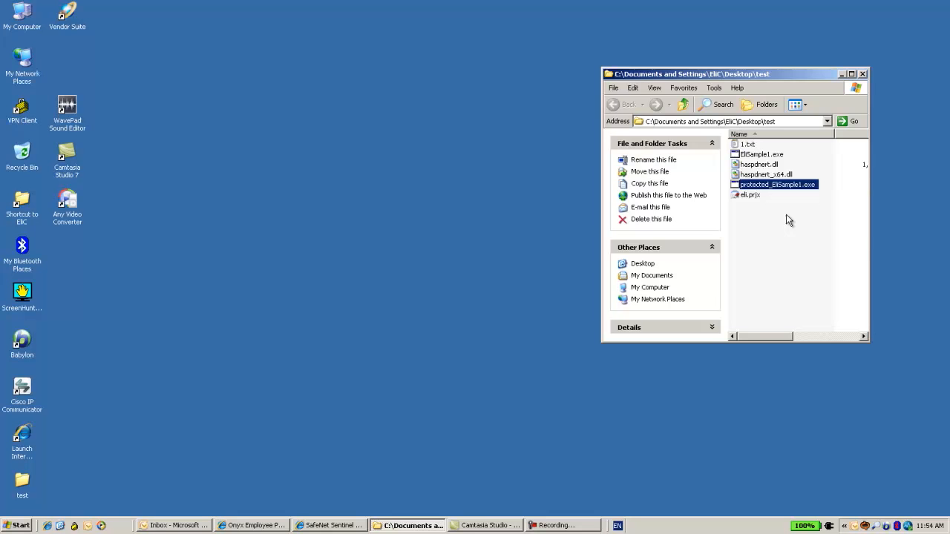
{"action": "mouse_move", "coordinate": [761, 189]}
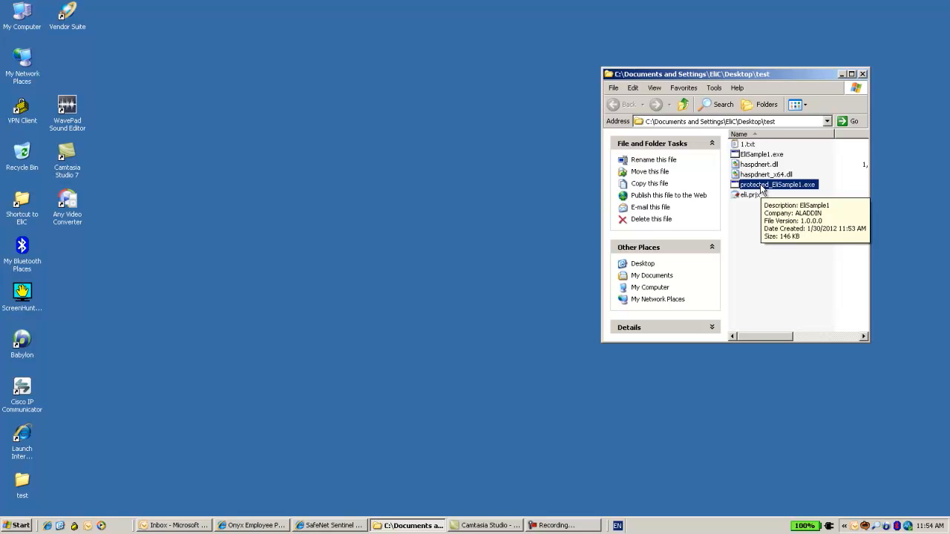
Run protected_EliSample1.exe past the demo key notice, show the file content, and close it
{"action": "double_click", "coordinate": [777, 184]}
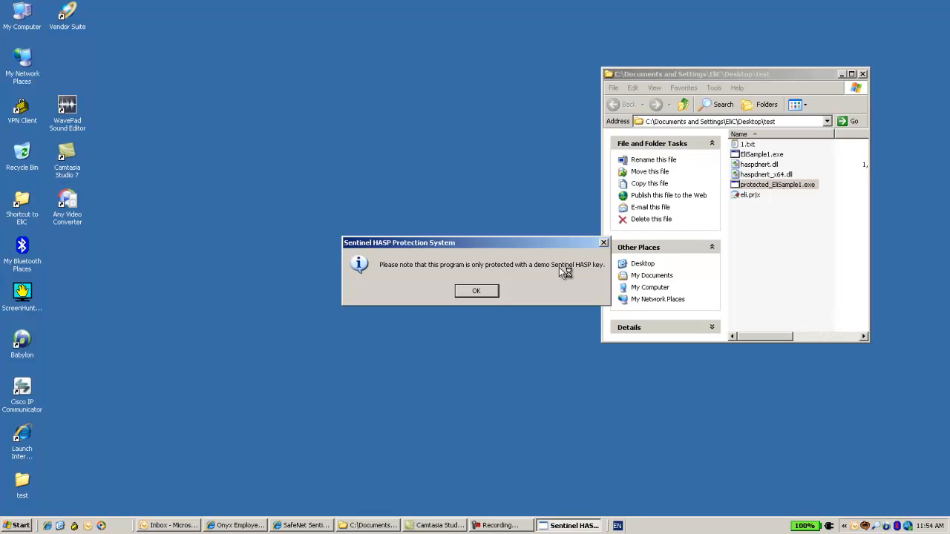
{"action": "mouse_move", "coordinate": [440, 269]}
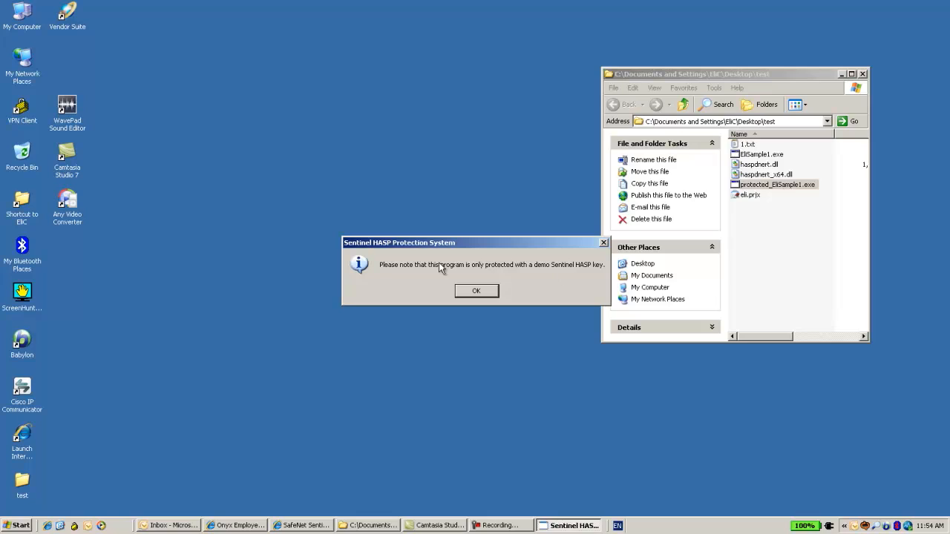
{"action": "mouse_move", "coordinate": [503, 292]}
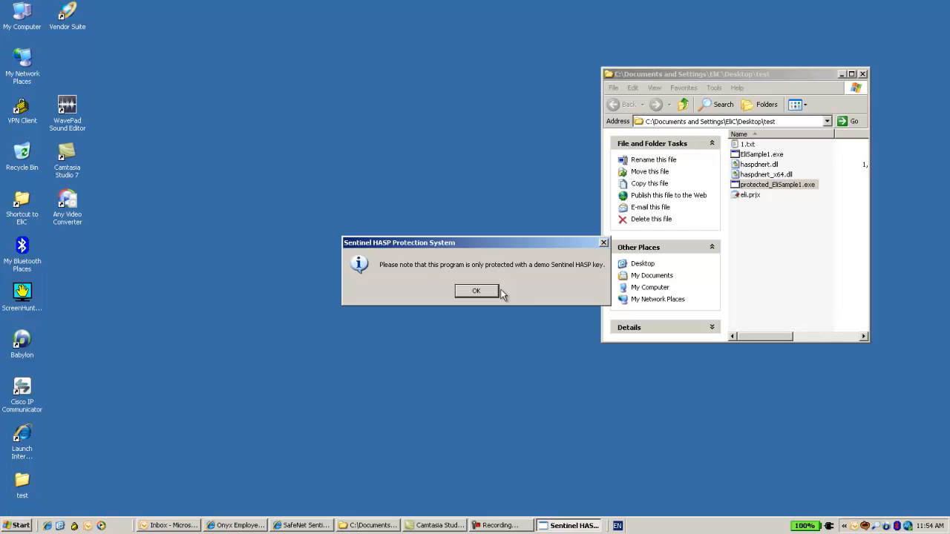
{"action": "mouse_move", "coordinate": [522, 284]}
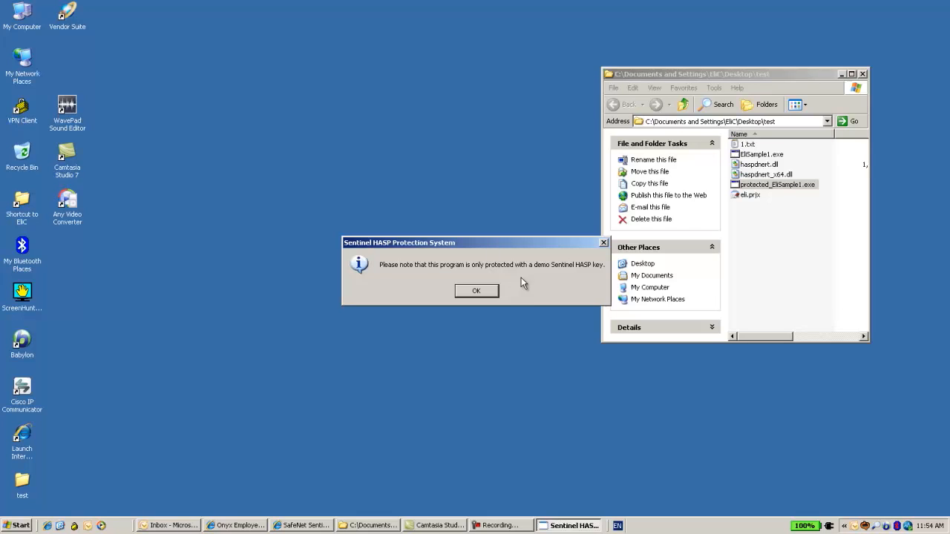
{"action": "mouse_move", "coordinate": [496, 289]}
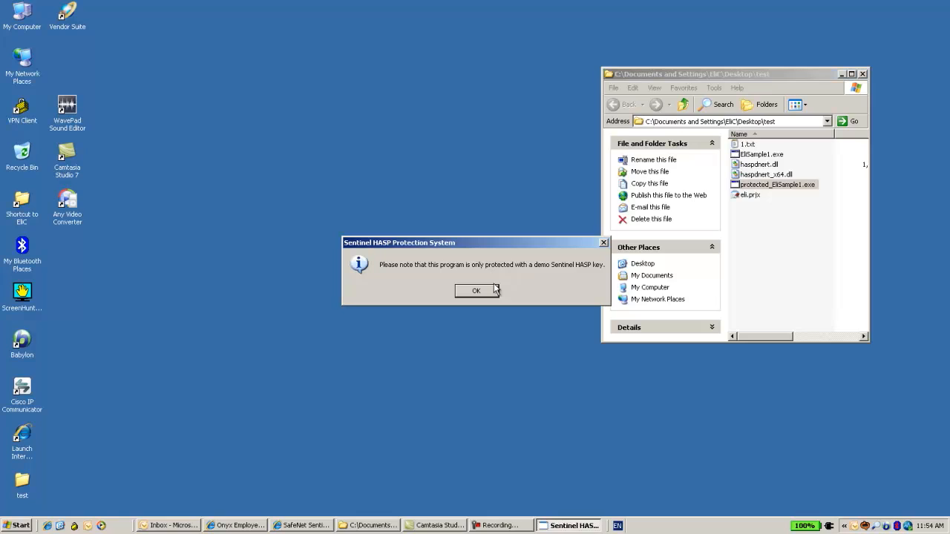
{"action": "left_click", "coordinate": [475, 290]}
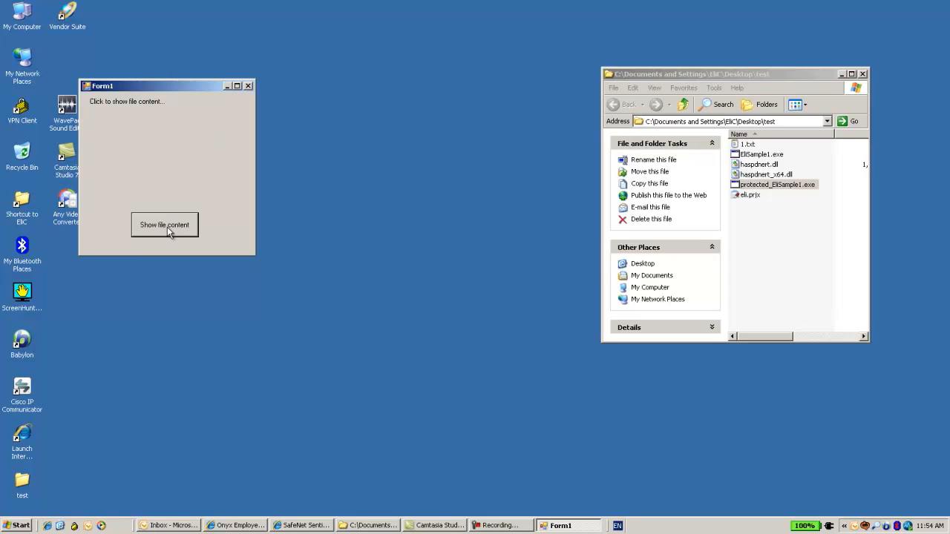
{"action": "left_click", "coordinate": [164, 225]}
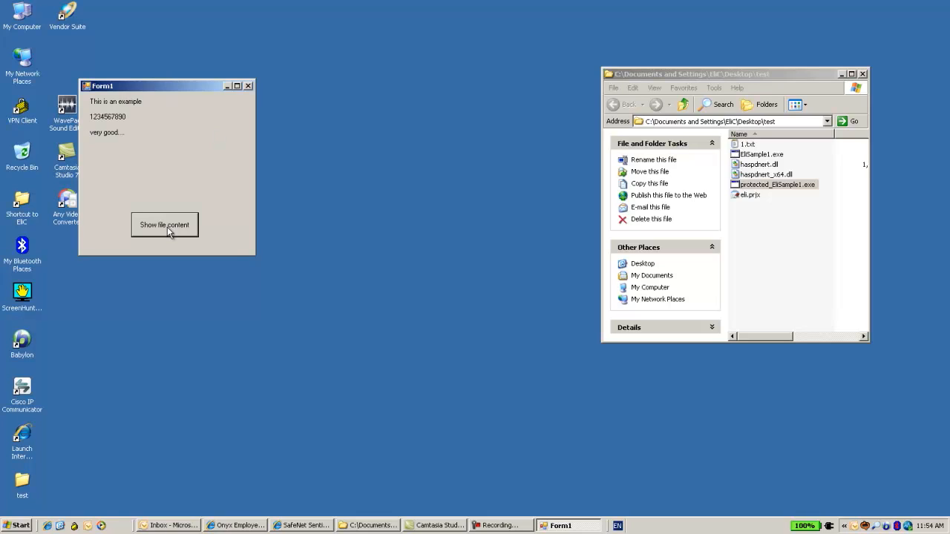
{"action": "mouse_move", "coordinate": [132, 162]}
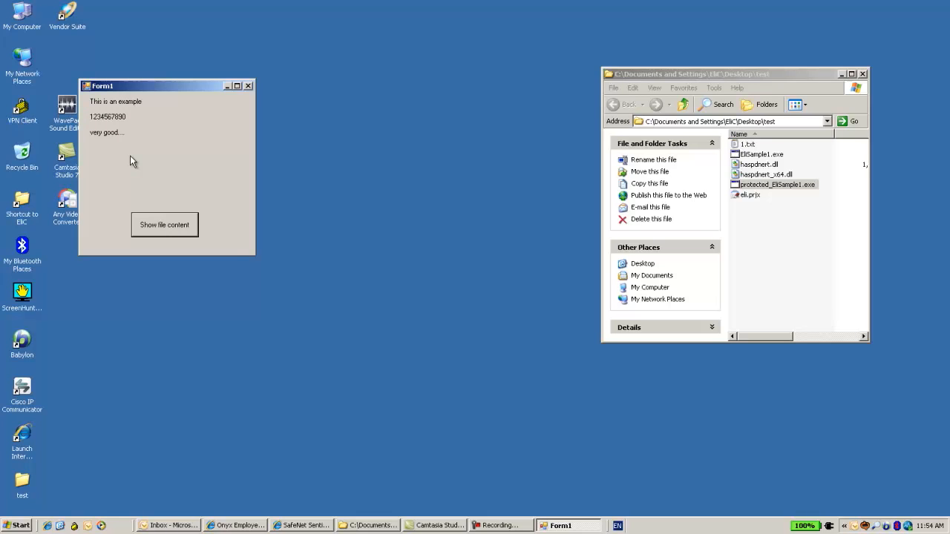
{"action": "mouse_move", "coordinate": [224, 97]}
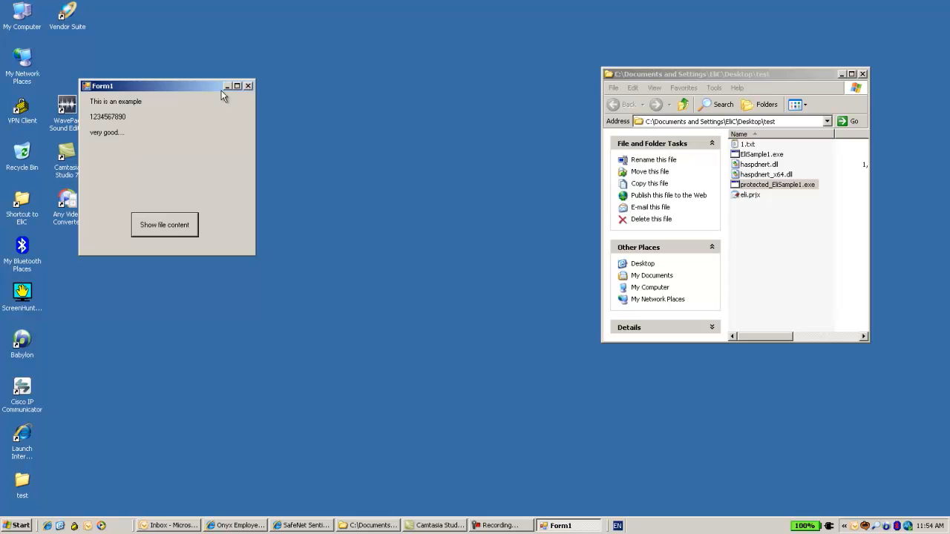
{"action": "left_click", "coordinate": [249, 86]}
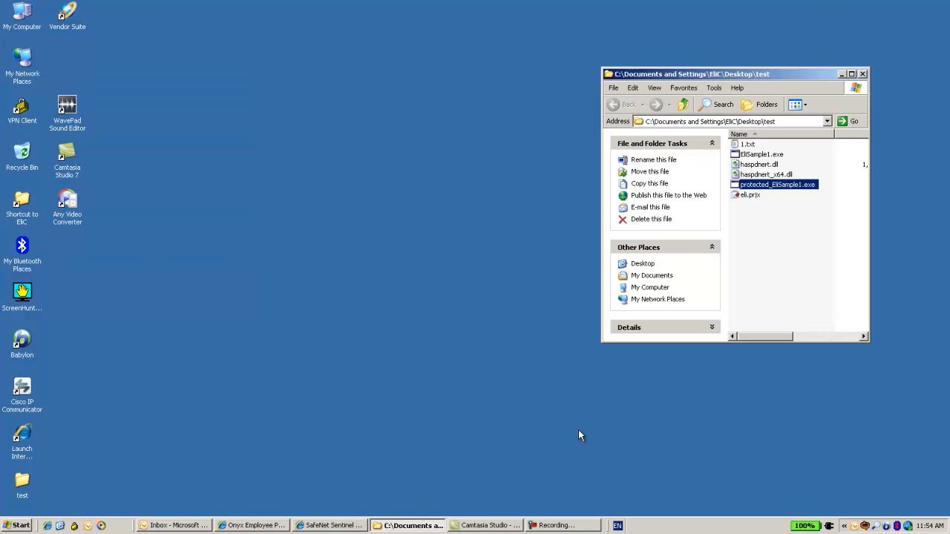
Return to the Access Log and inspect a LOGIN_EX entry's feature number
{"action": "left_click", "coordinate": [332, 525]}
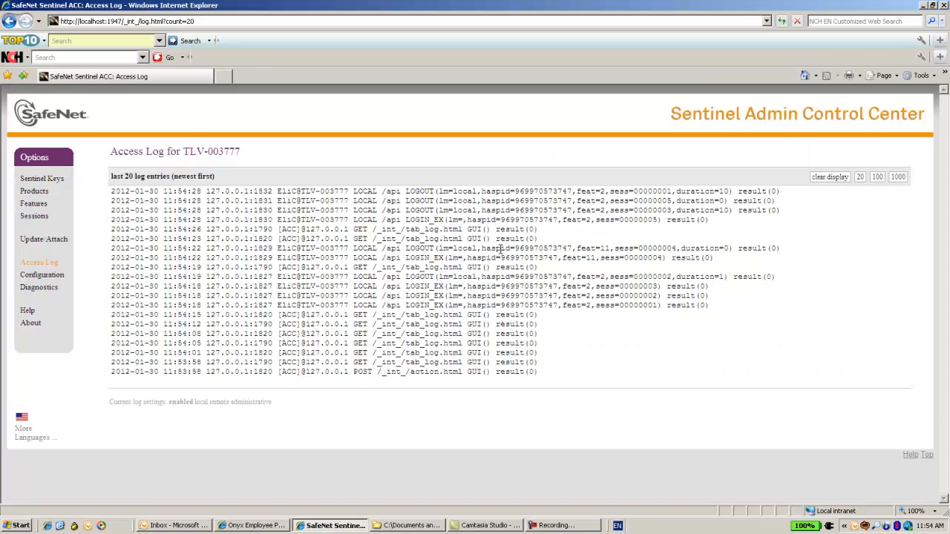
{"action": "mouse_move", "coordinate": [467, 193]}
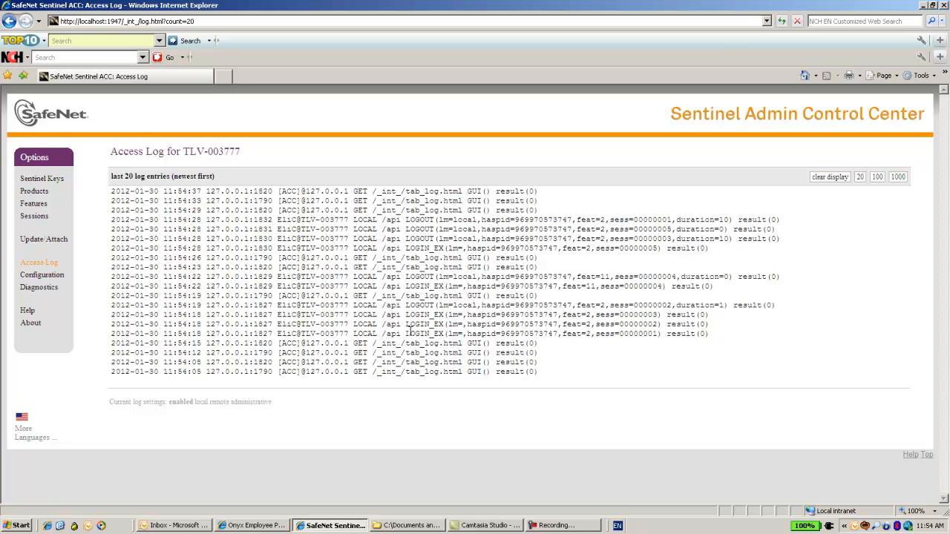
{"action": "double_click", "coordinate": [424, 333]}
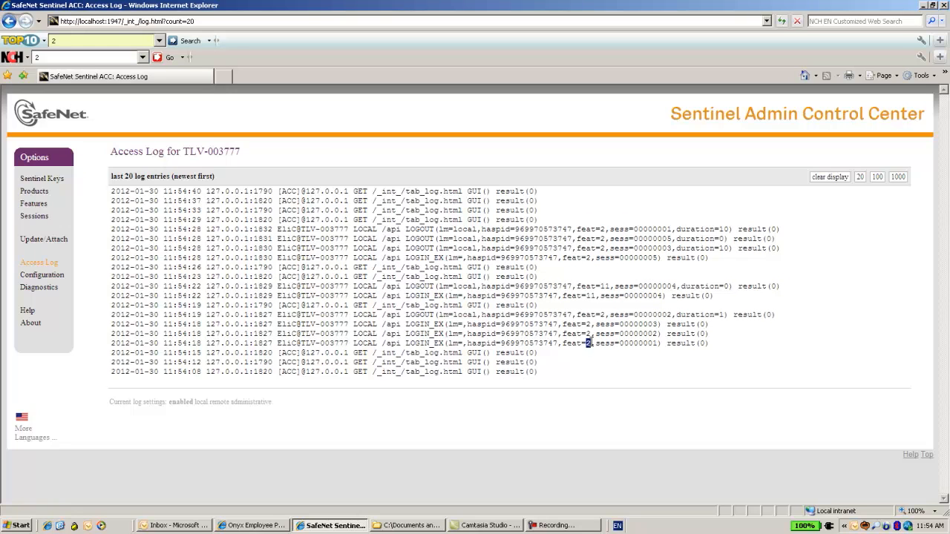
{"action": "mouse_move", "coordinate": [414, 295]}
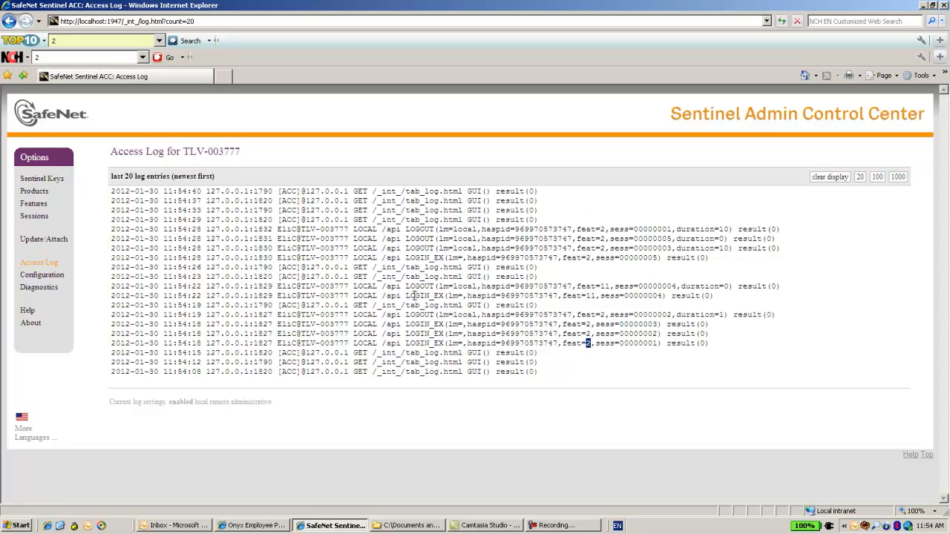